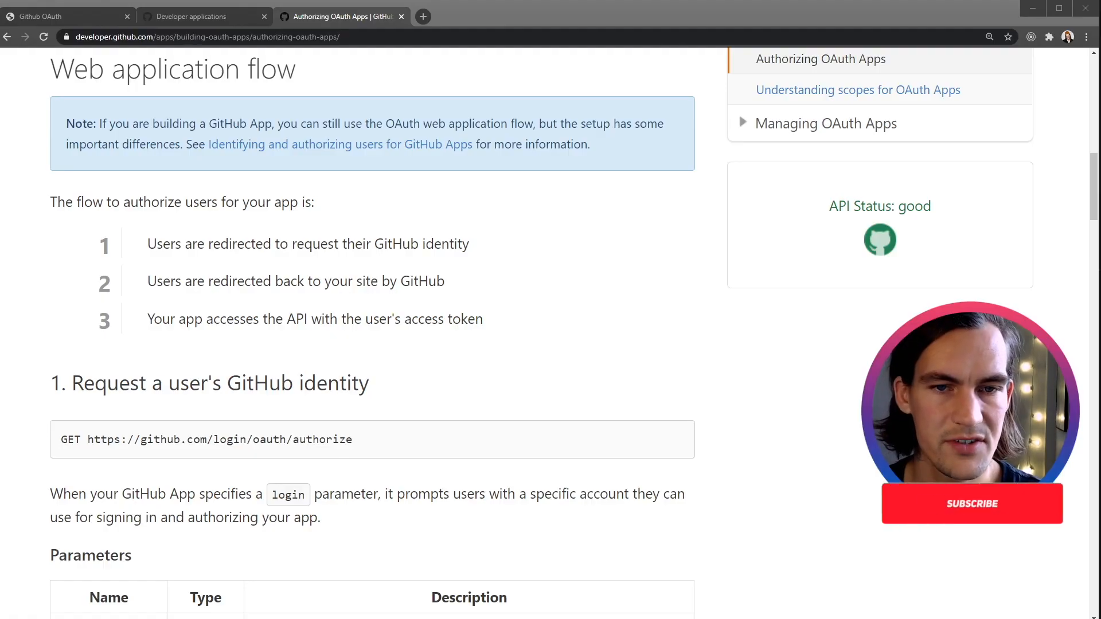
Highlight the docs lines on requesting GitHub identity, API access and step 1 of the flow.
click(972, 504)
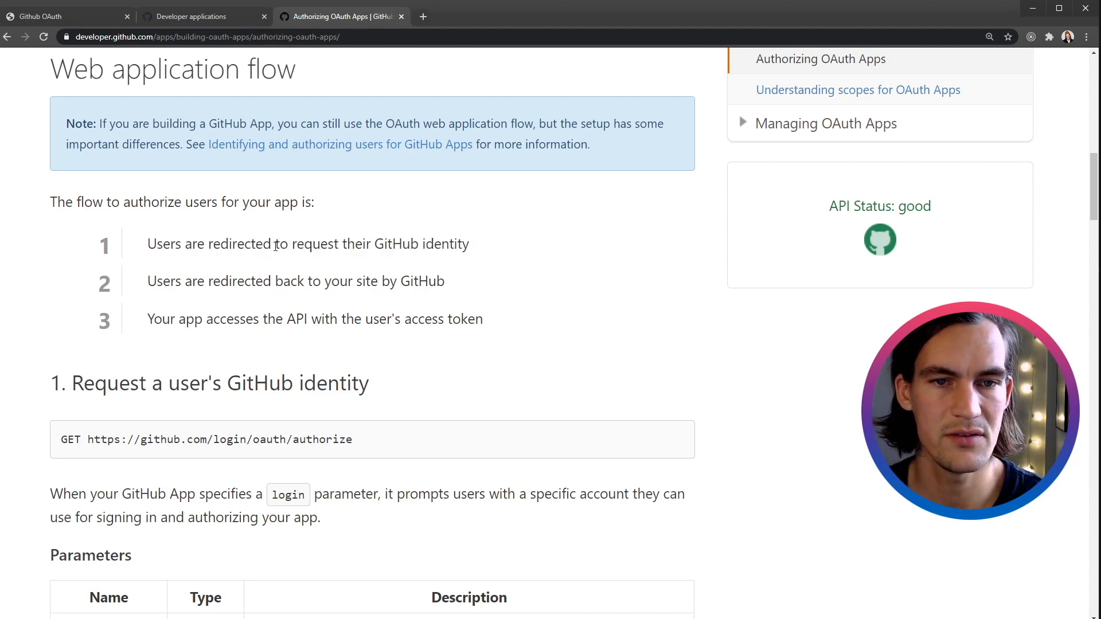
drag(275, 243, 470, 244)
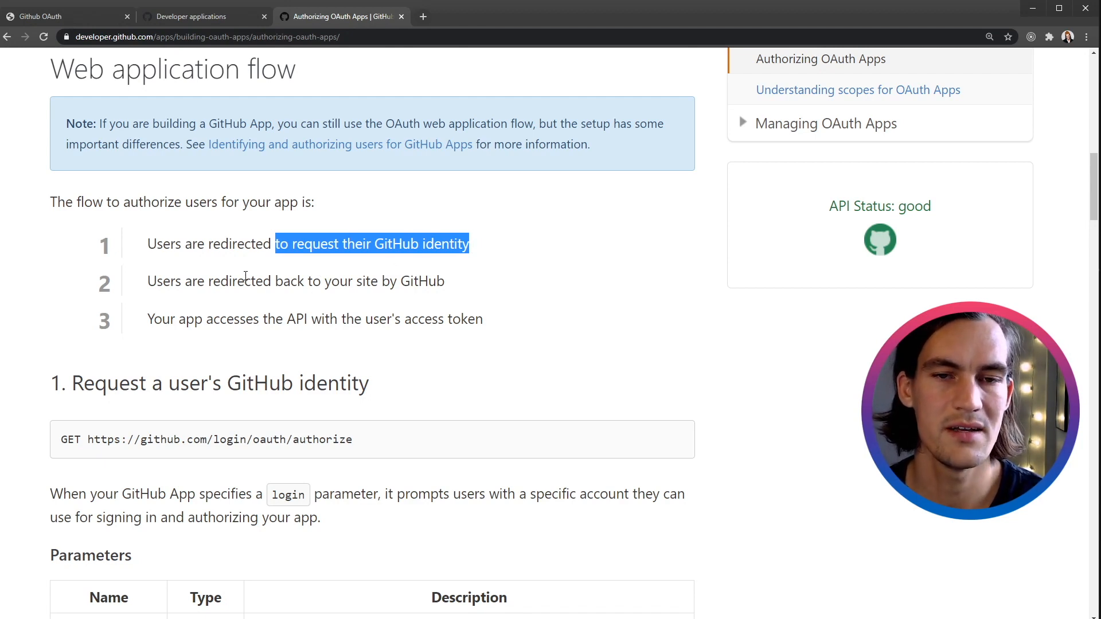
drag(148, 281, 443, 281)
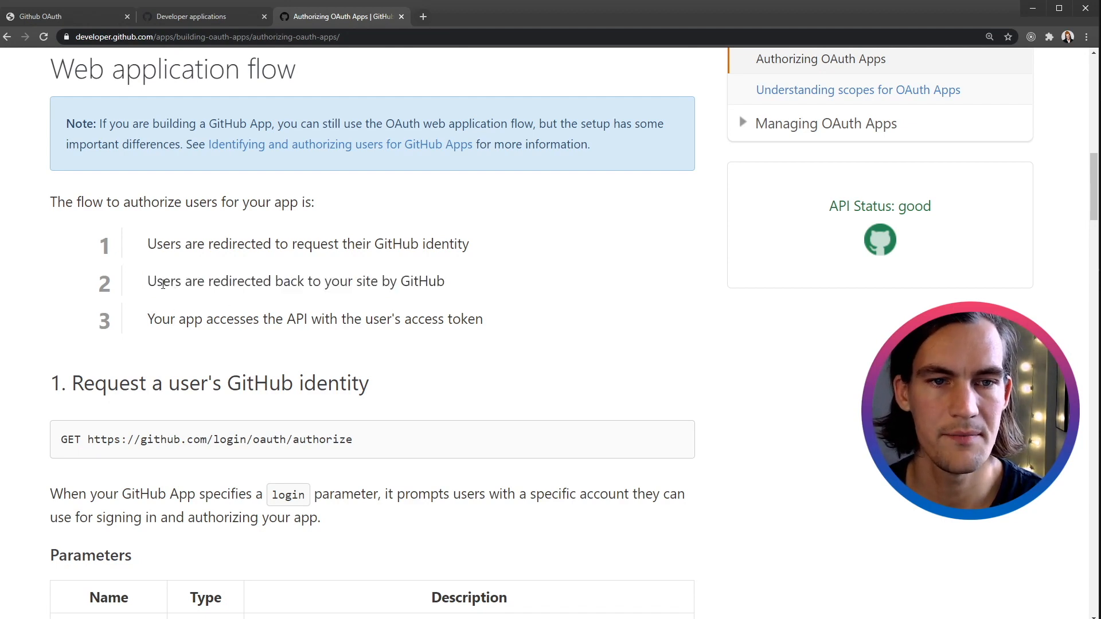
drag(148, 281, 445, 281)
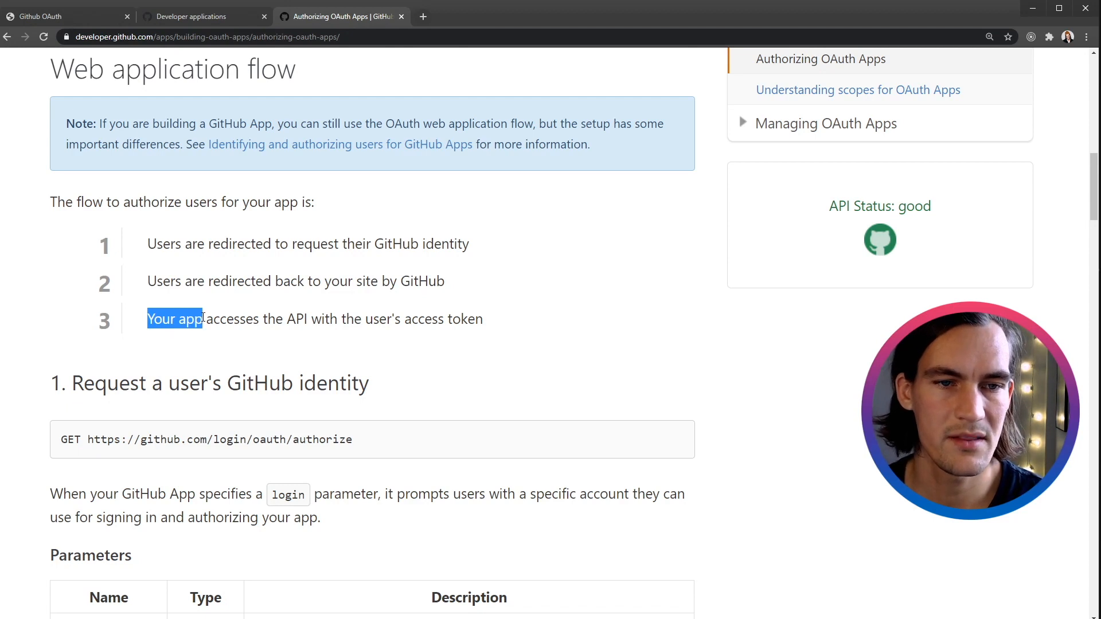
drag(148, 319, 260, 319)
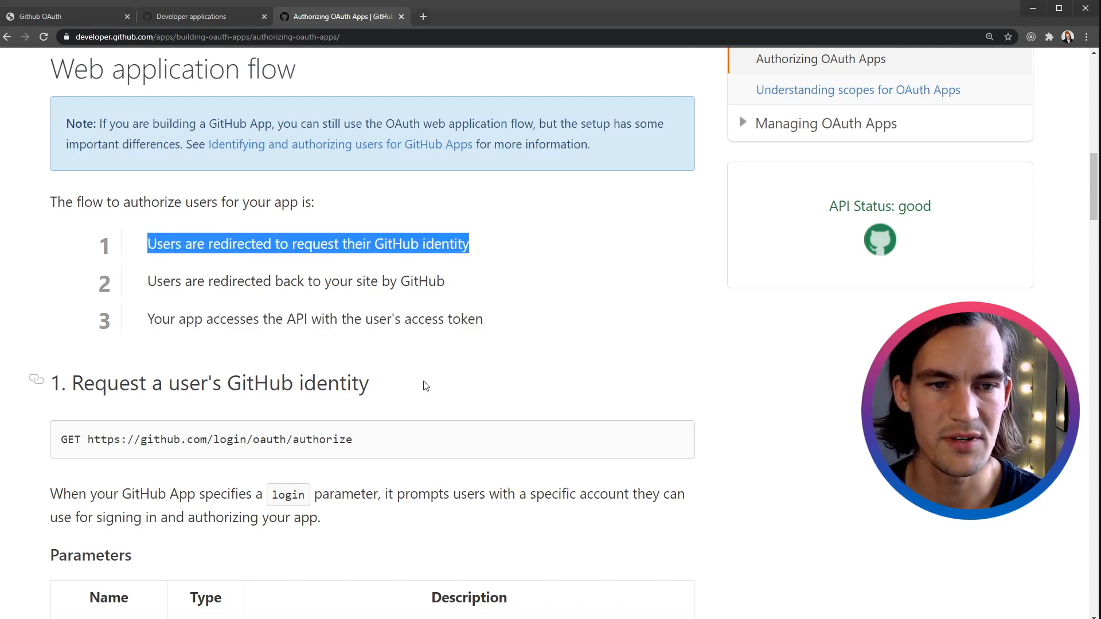
Review the step 1 parameters table, highlighting redirect_uri, and bring step 2 into view.
scroll(down, 3)
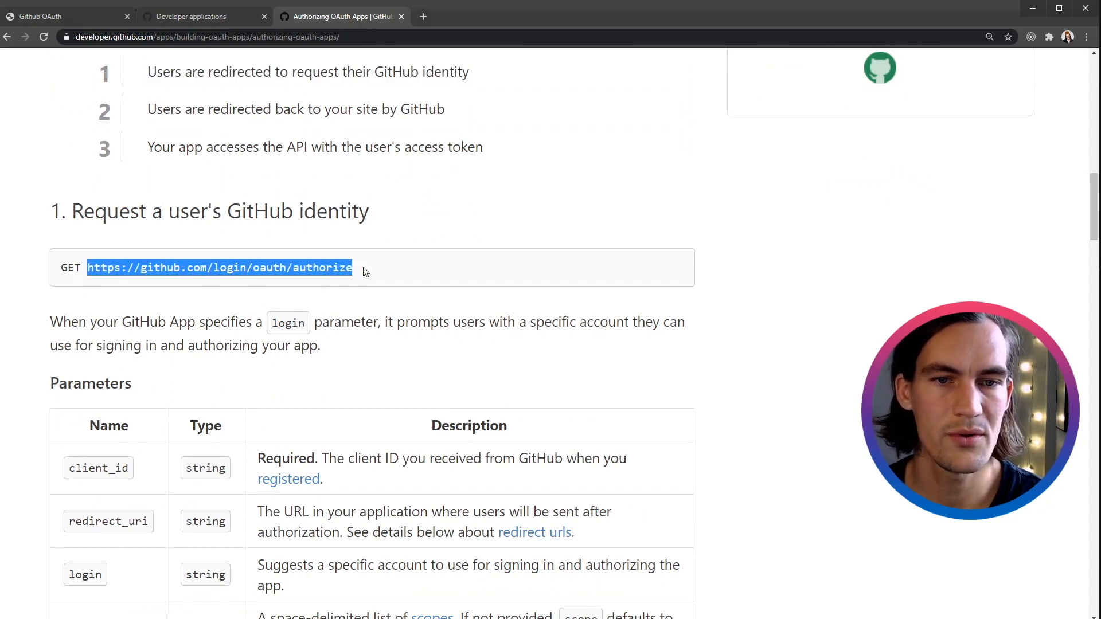
scroll(down, 3)
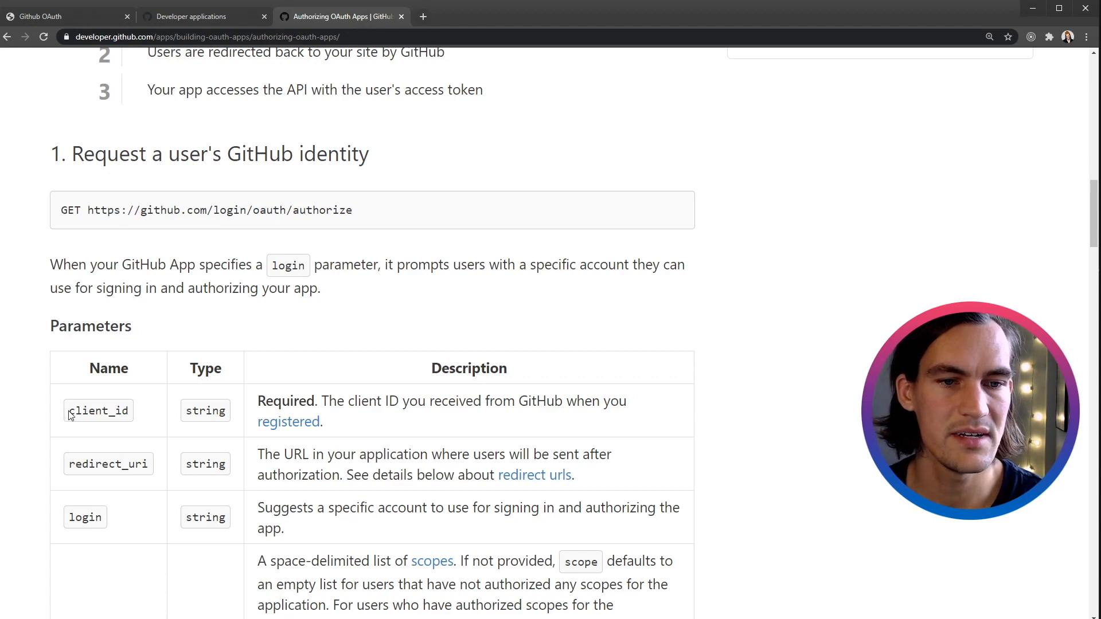
double_click(99, 411)
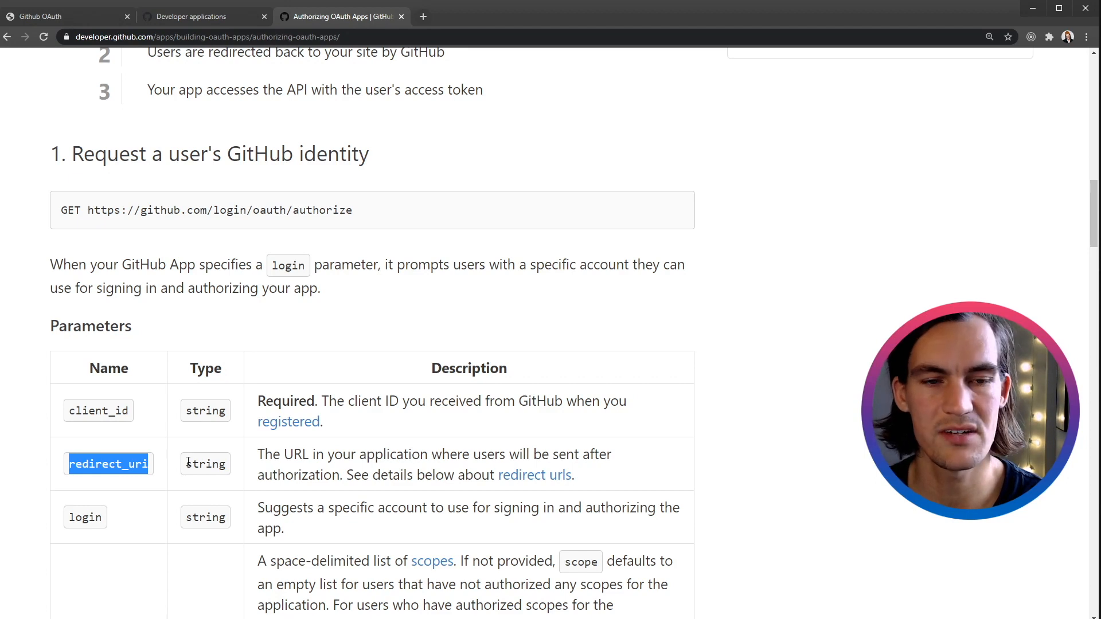
mouse_move(218, 462)
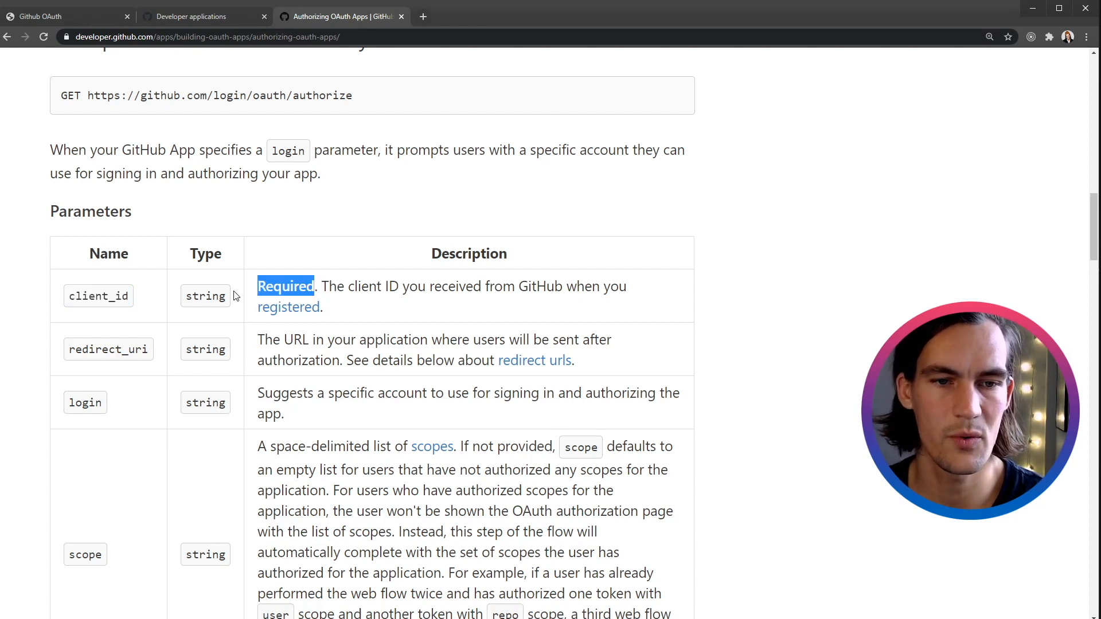
scroll(down, 3)
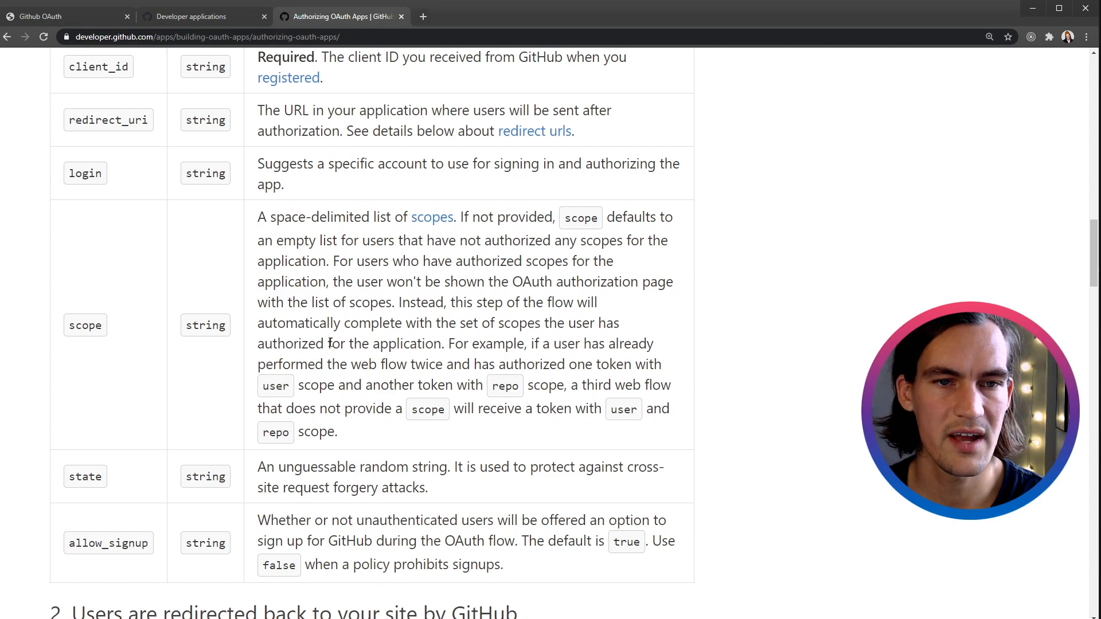
scroll(up, 3)
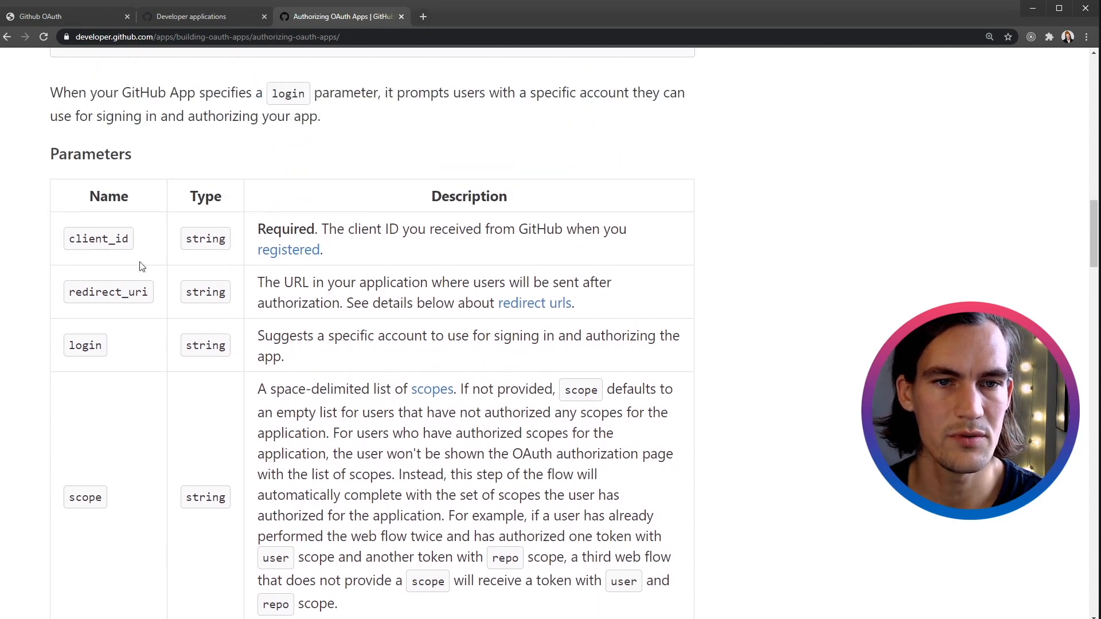
scroll(down, 3)
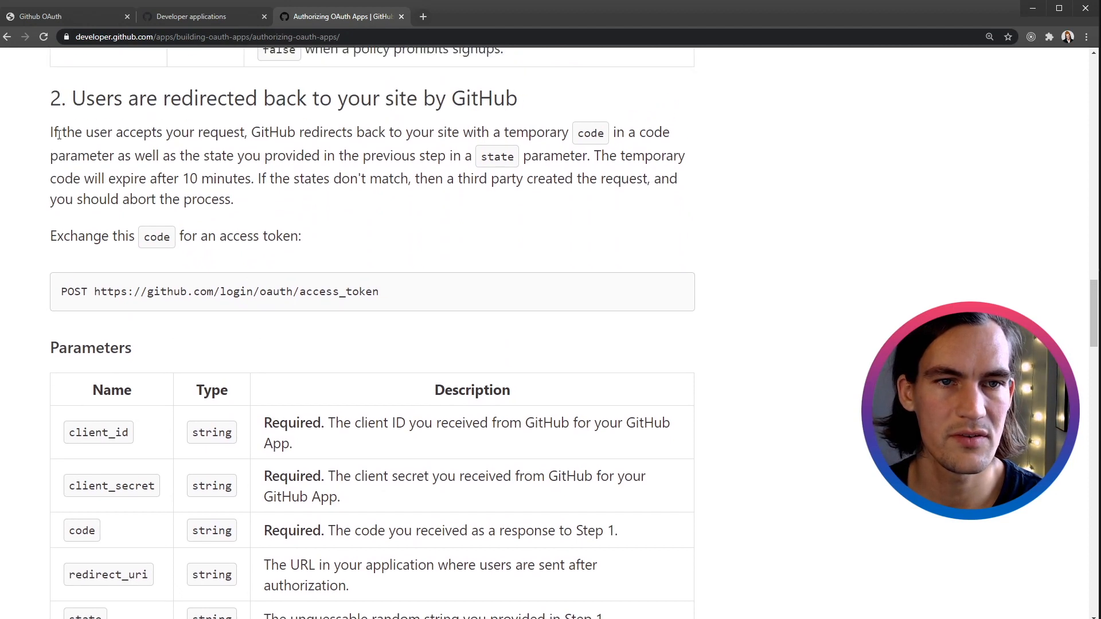
Highlight the redirect-back sentence and the required code parameter in step 2.
drag(51, 133, 338, 133)
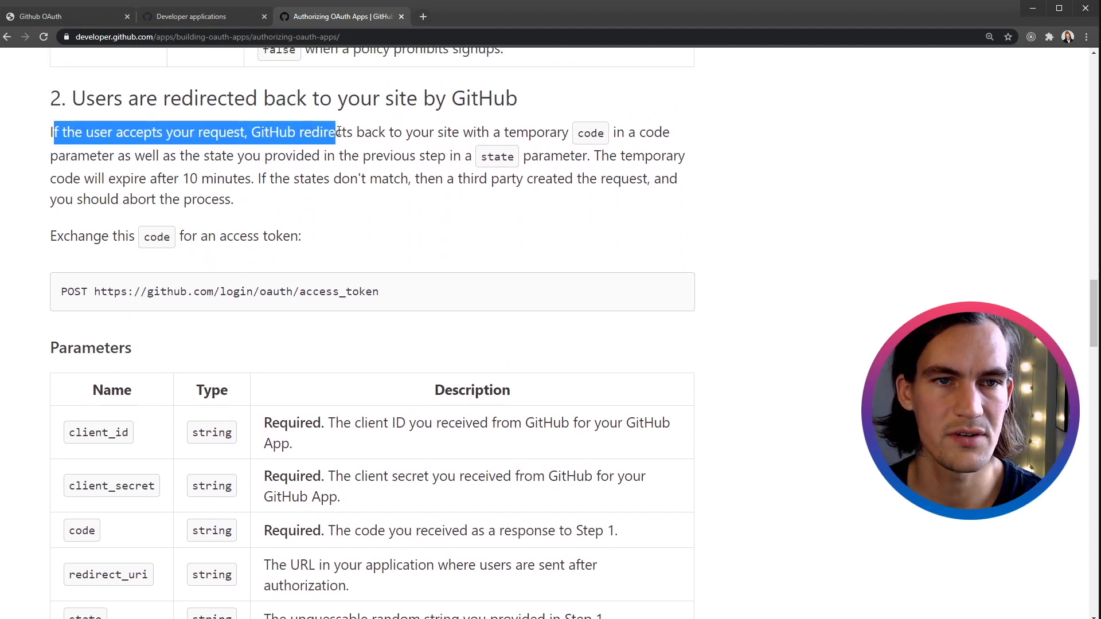
drag(336, 132, 433, 132)
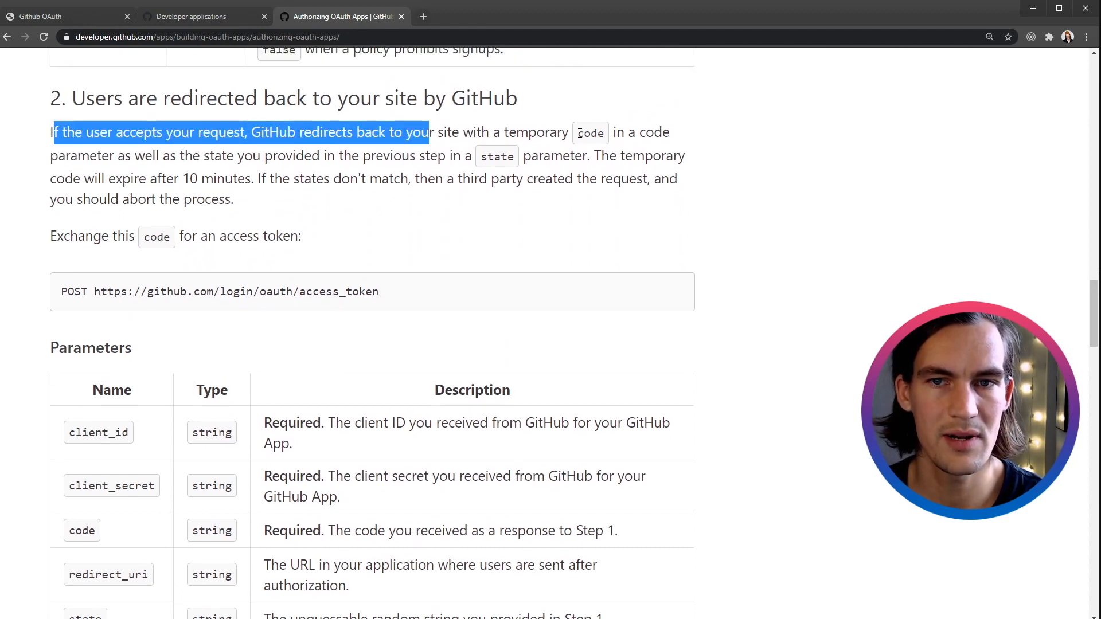
click(132, 154)
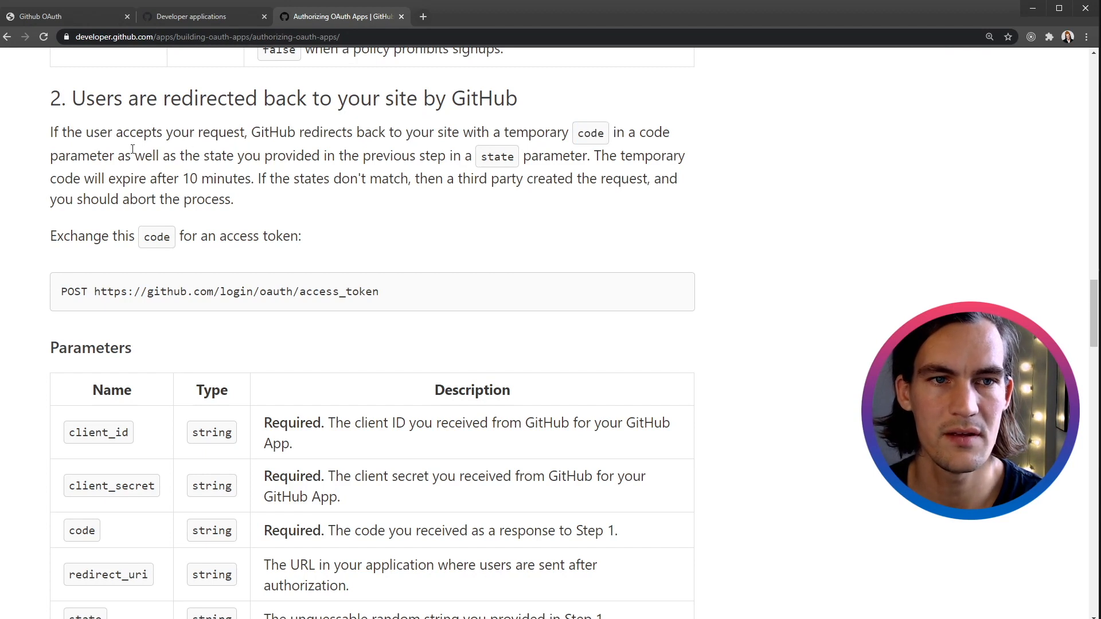
scroll(down, 3)
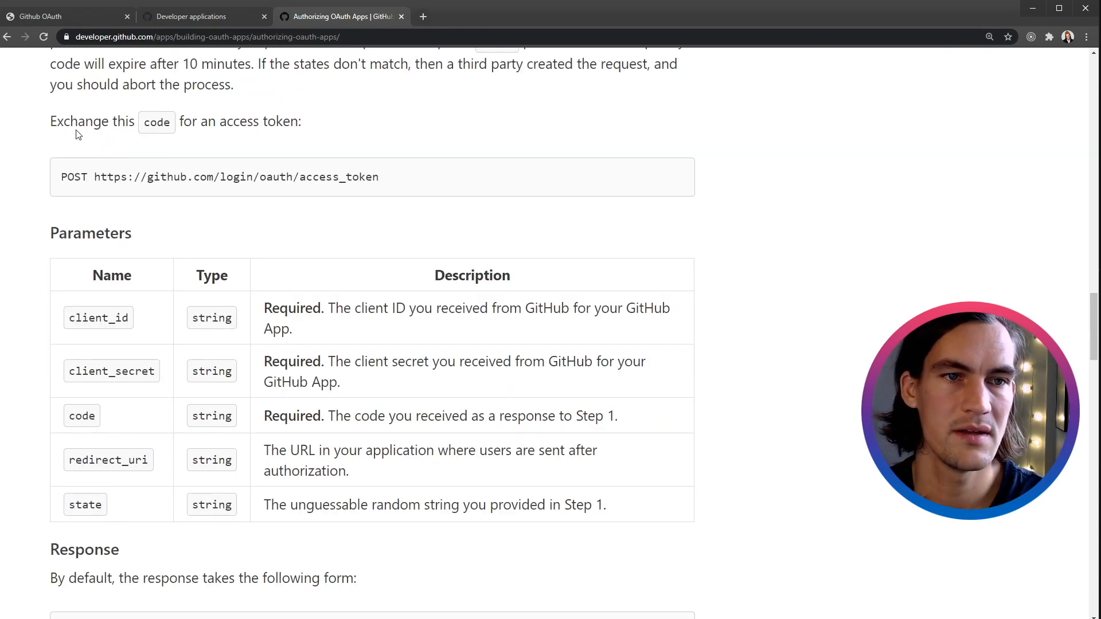
drag(51, 121, 265, 120)
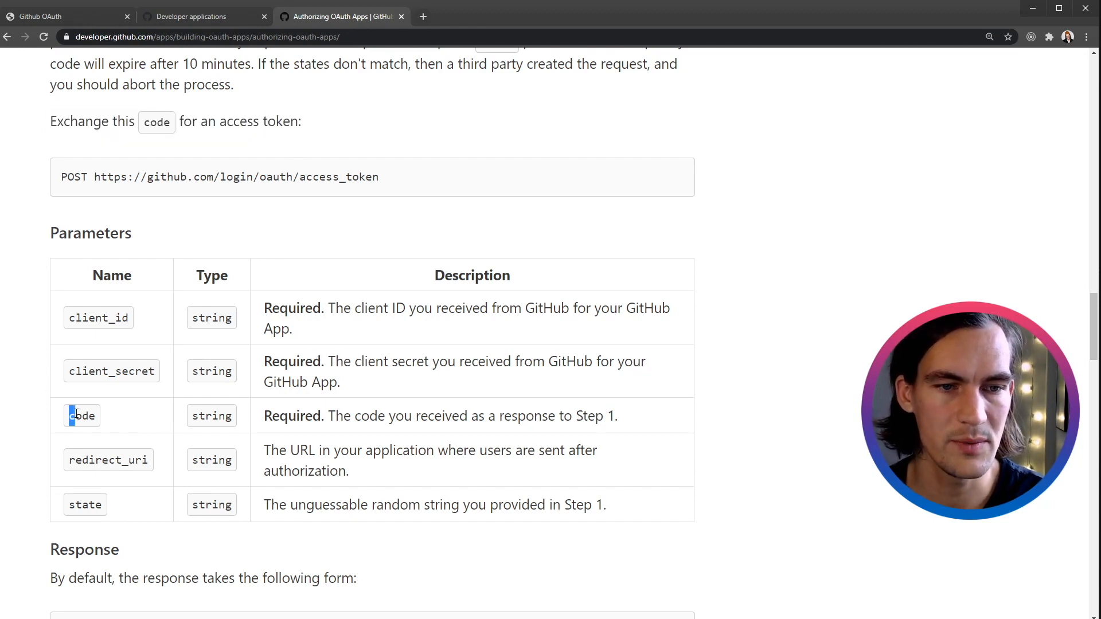
drag(265, 415, 411, 415)
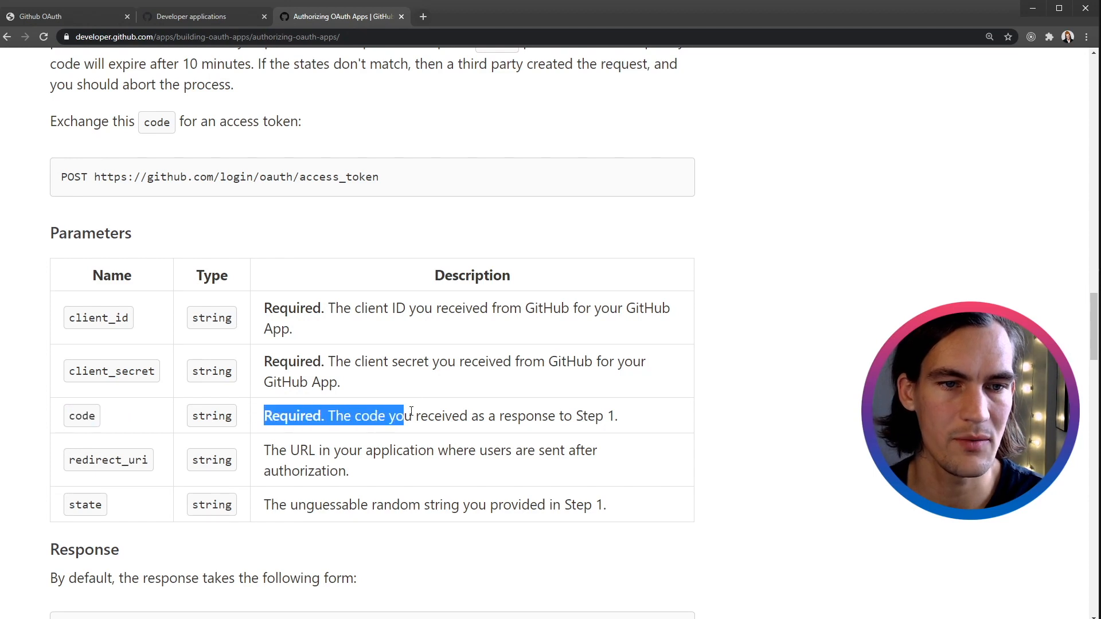
mouse_move(365, 255)
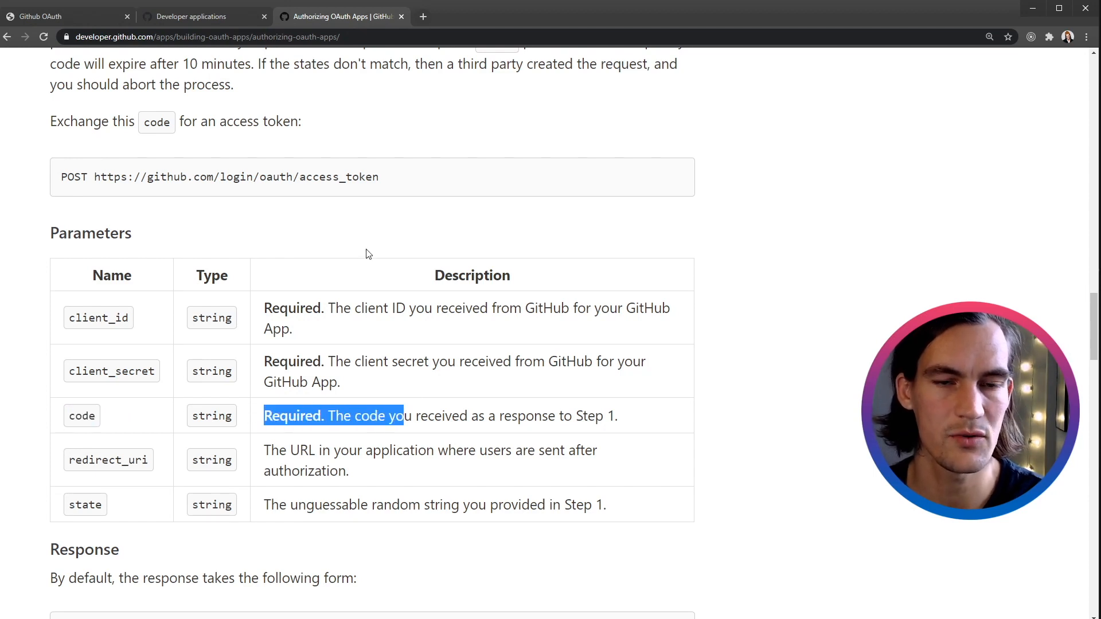
Move past the access_token parameters and response formats to step 3 on using the token.
scroll(down, 3)
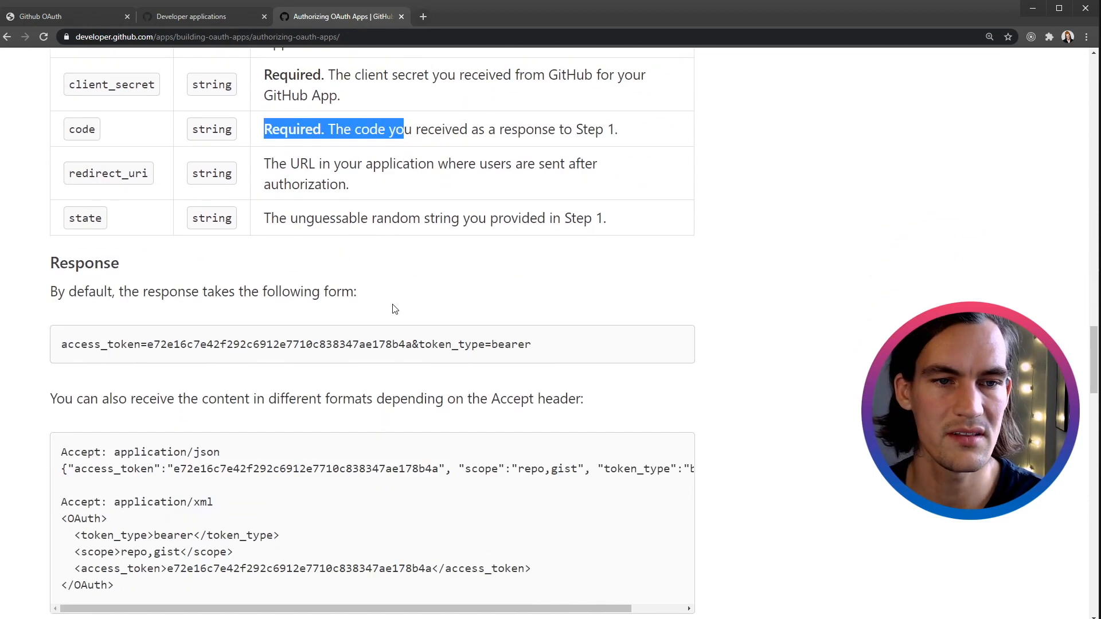
scroll(down, 3)
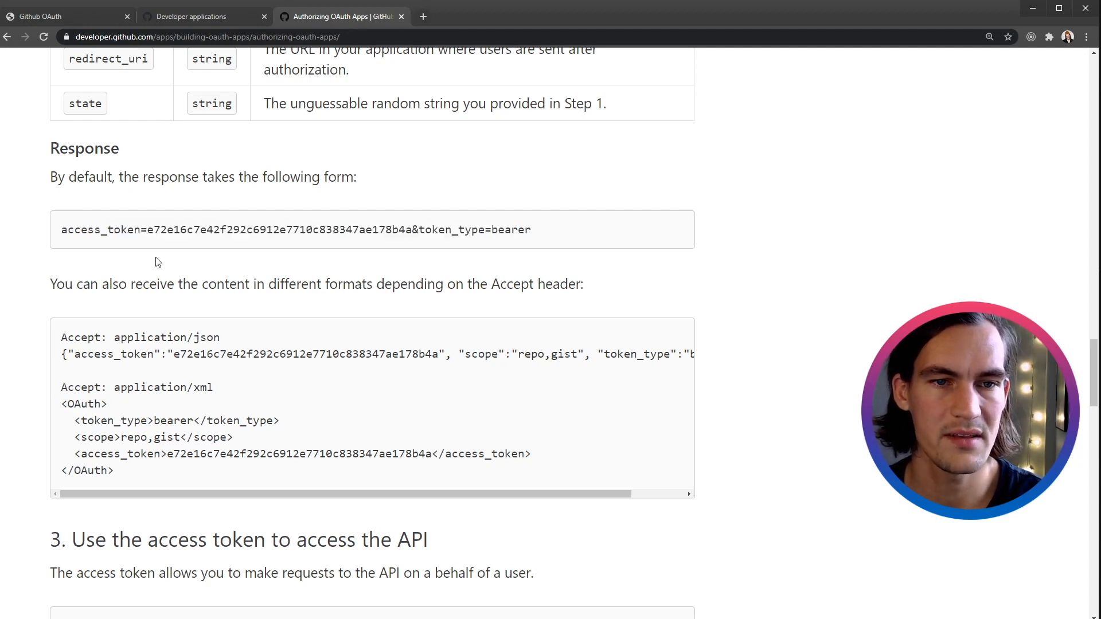
scroll(down, 3)
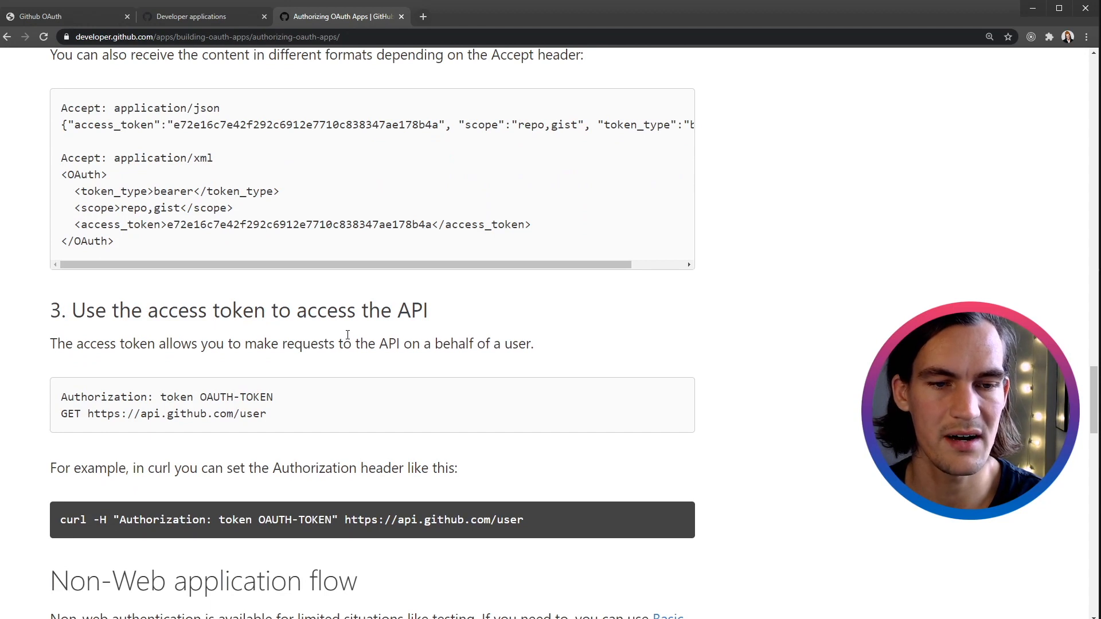
mouse_move(205, 16)
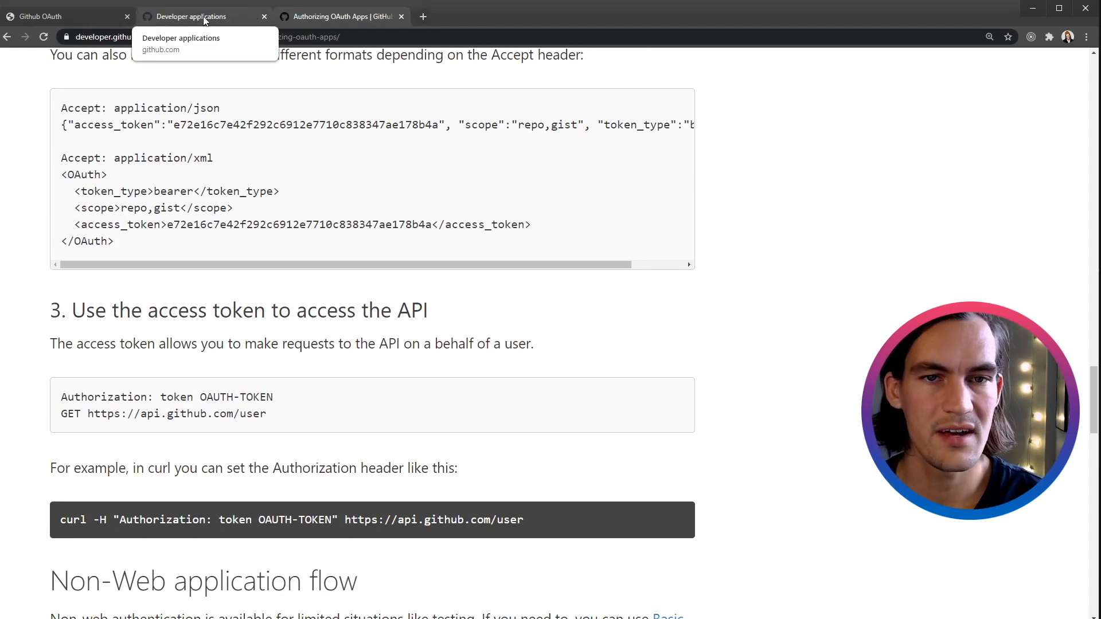
Register a new OAuth application named test-app with a localhost homepage URL.
click(190, 16)
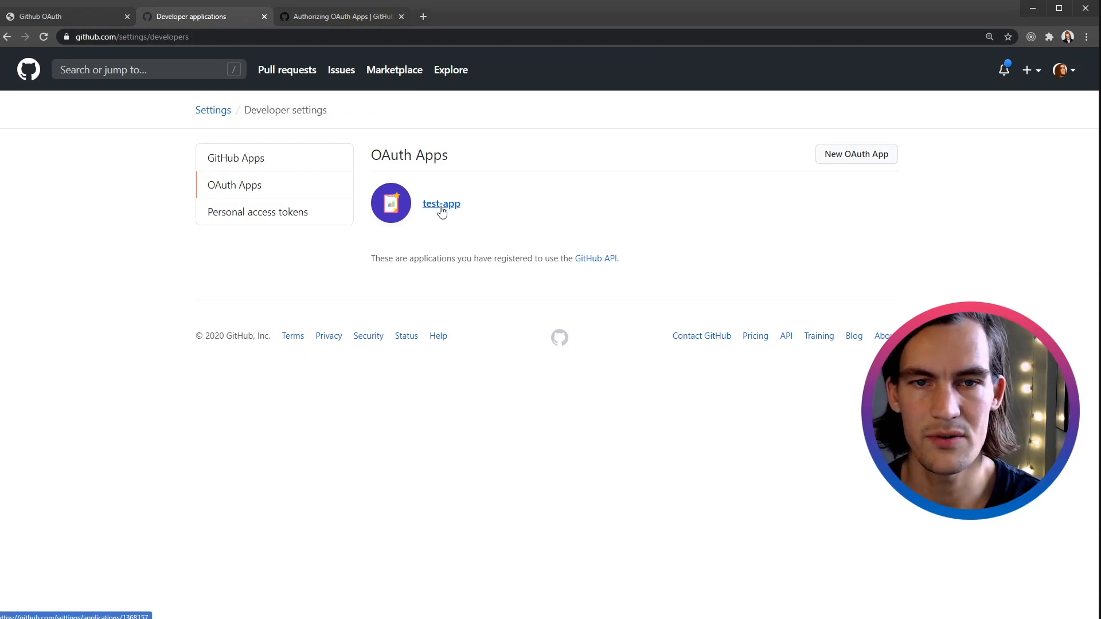
mouse_move(350, 145)
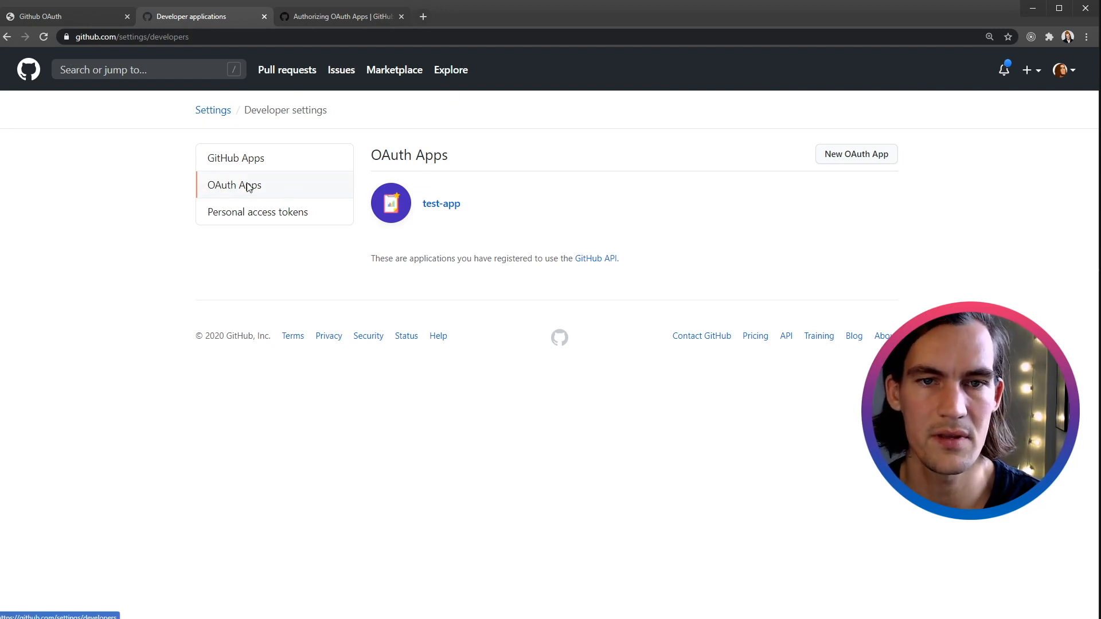
click(856, 153)
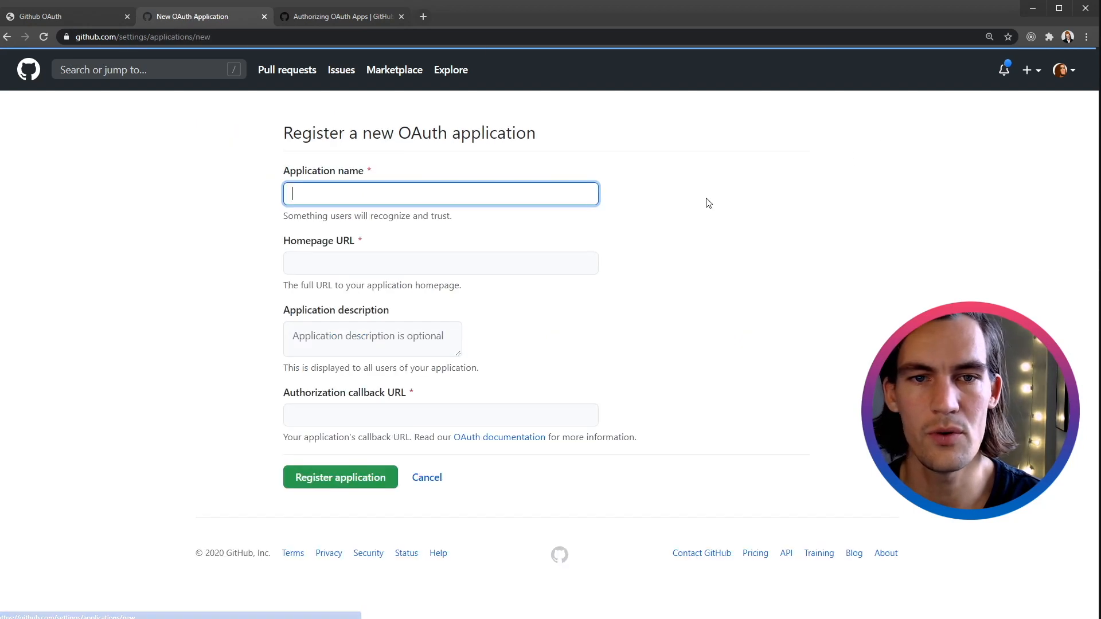
mouse_move(273, 238)
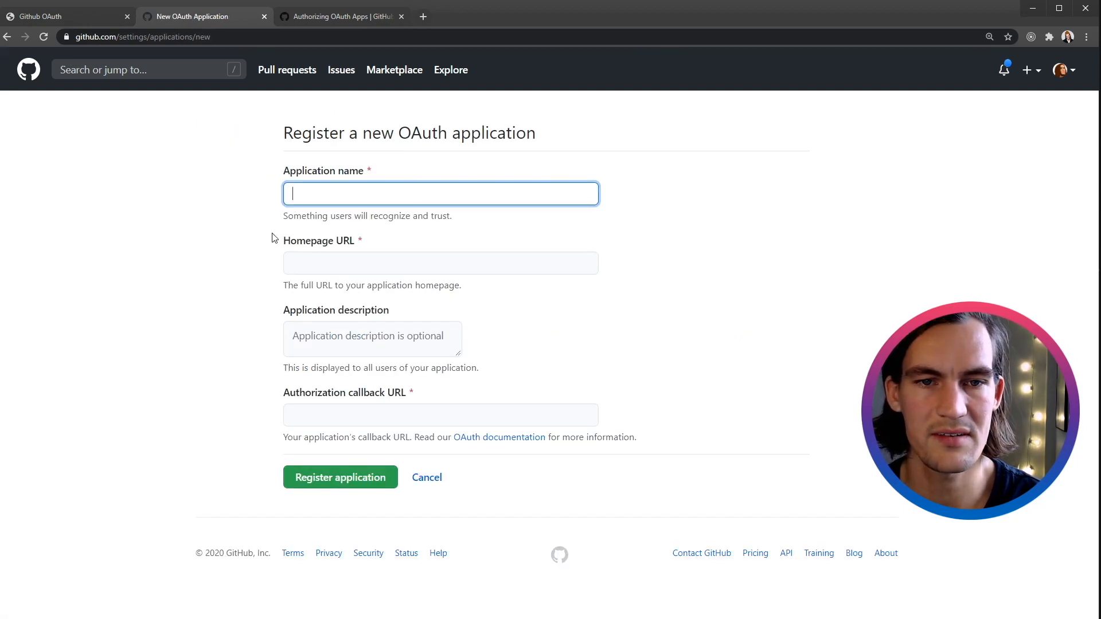
mouse_move(341, 279)
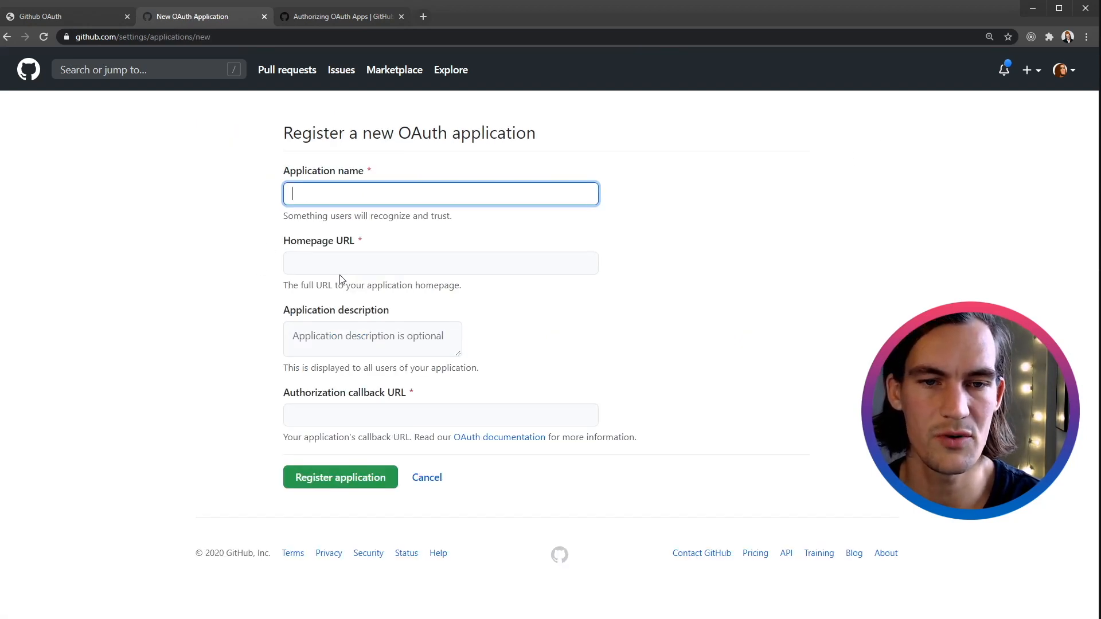
click(440, 414)
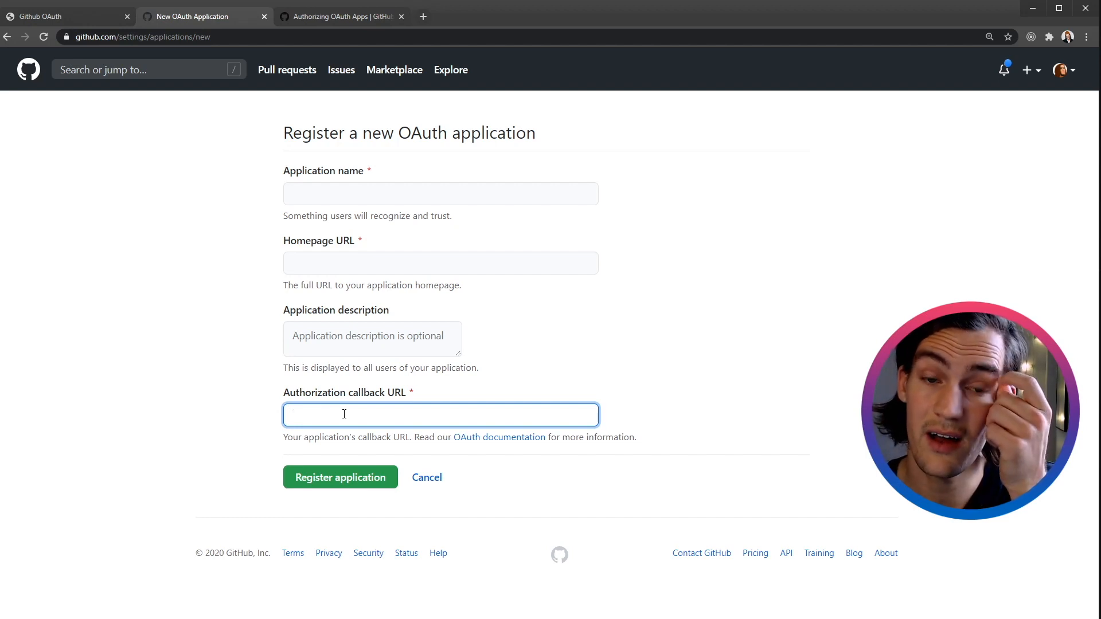
click(426, 478)
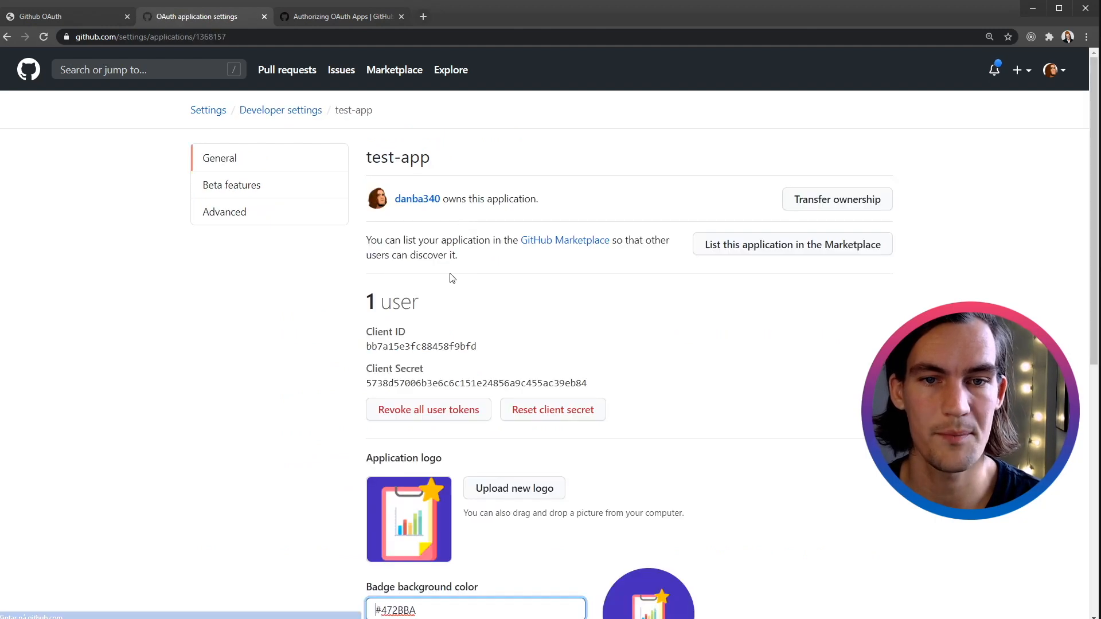
scroll(down, 3)
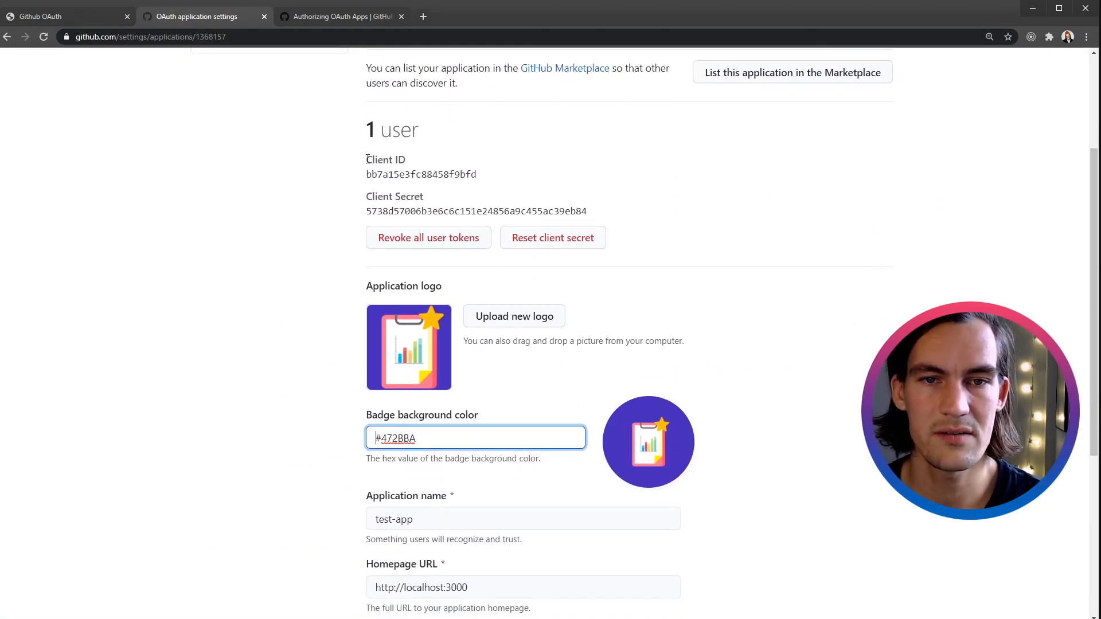
double_click(421, 174)
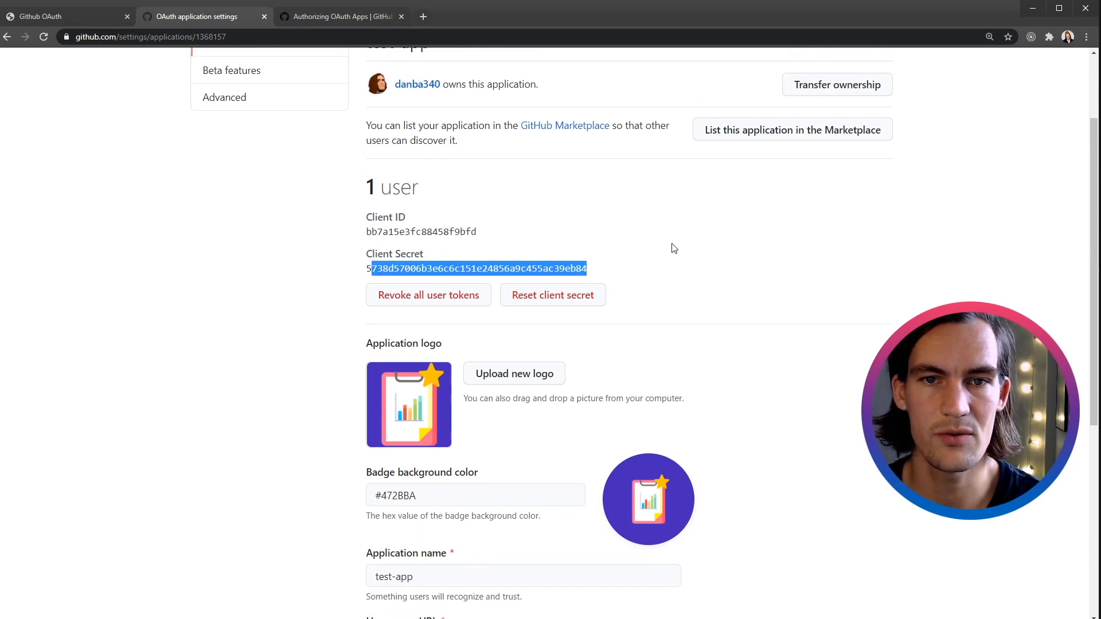
scroll(down, 3)
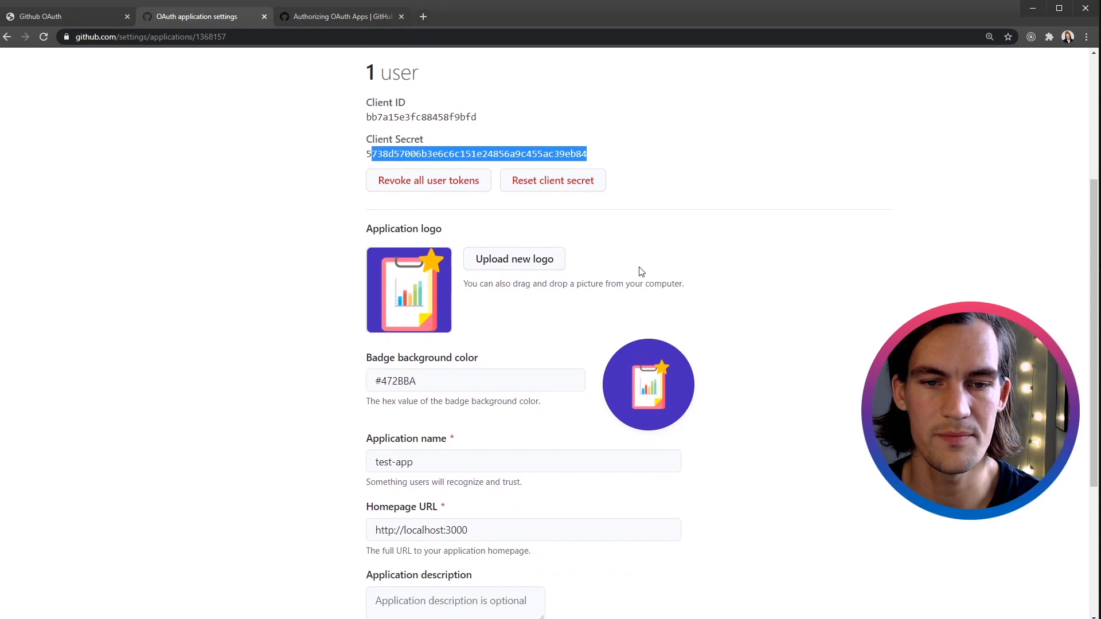
scroll(down, 3)
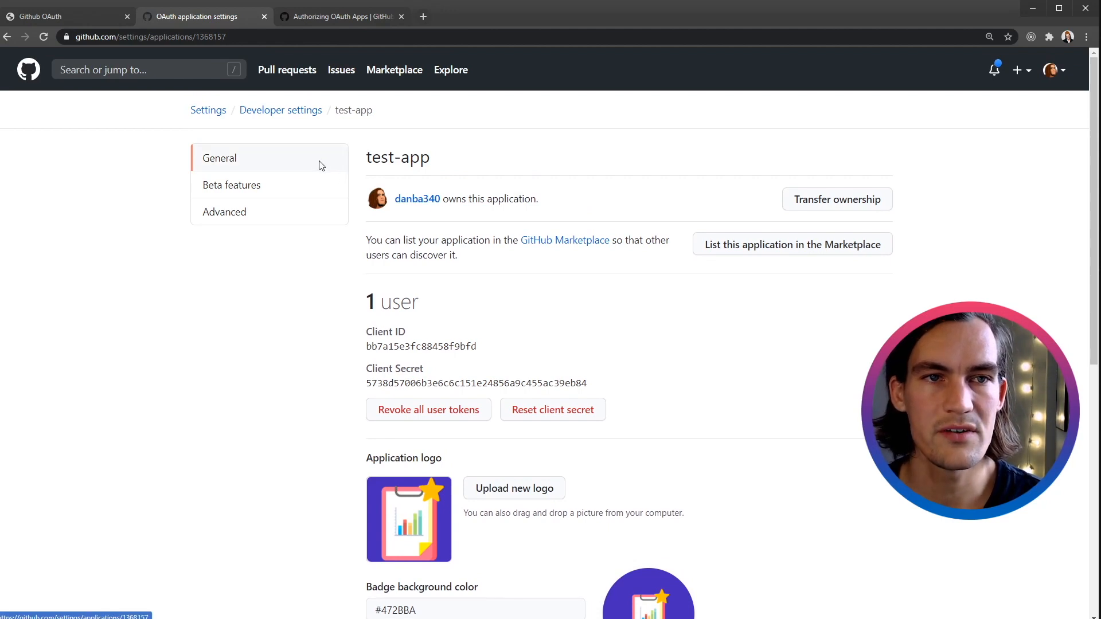
mouse_move(311, 196)
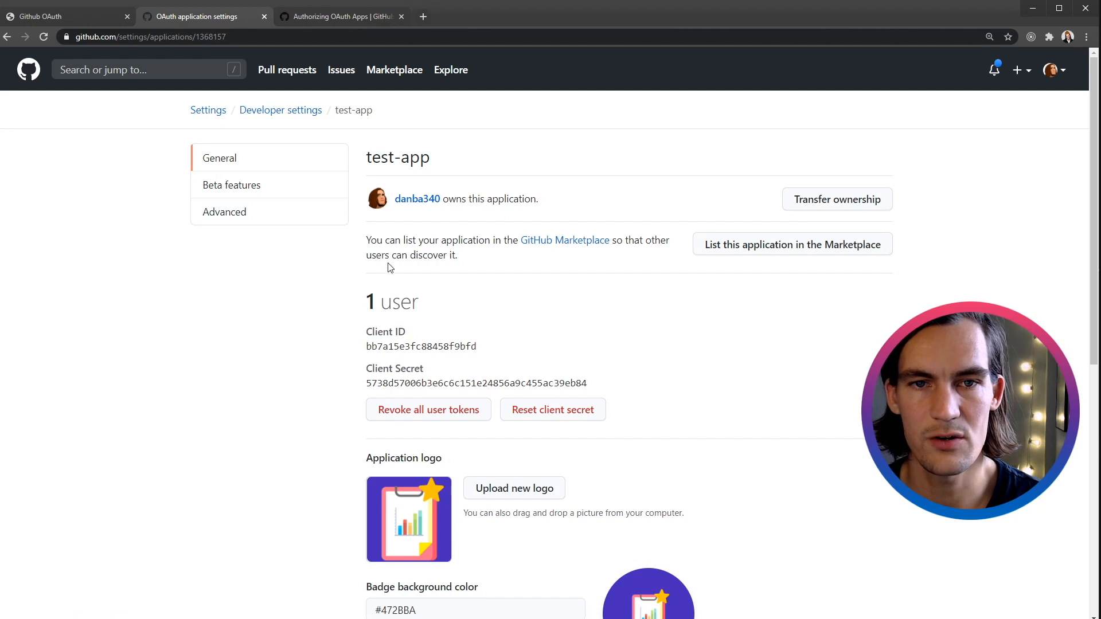
mouse_move(239, 249)
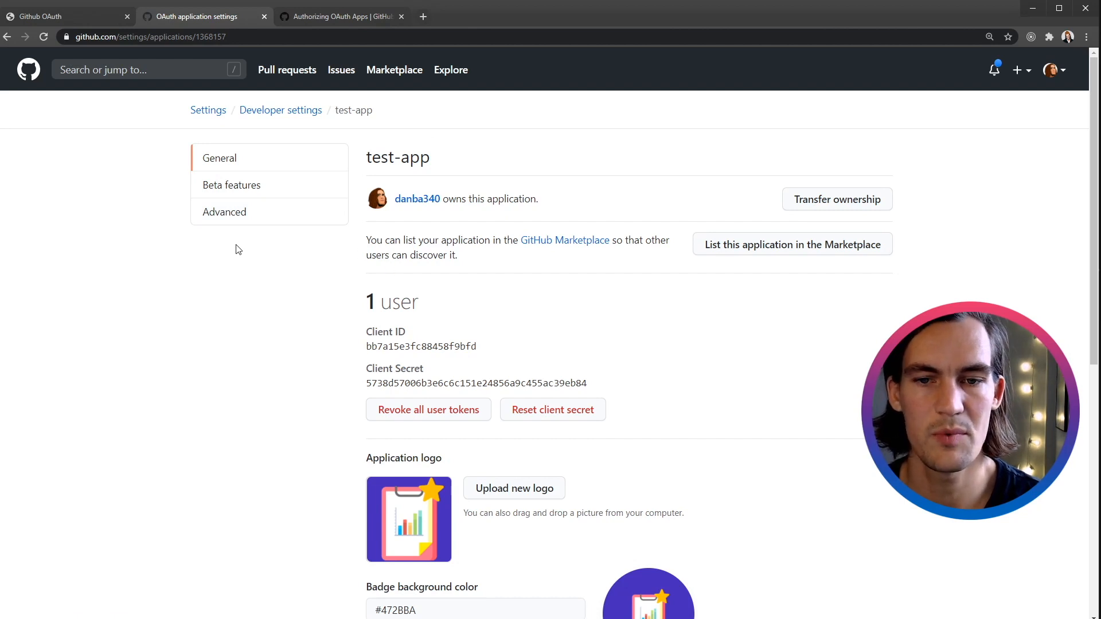
mouse_move(149, 87)
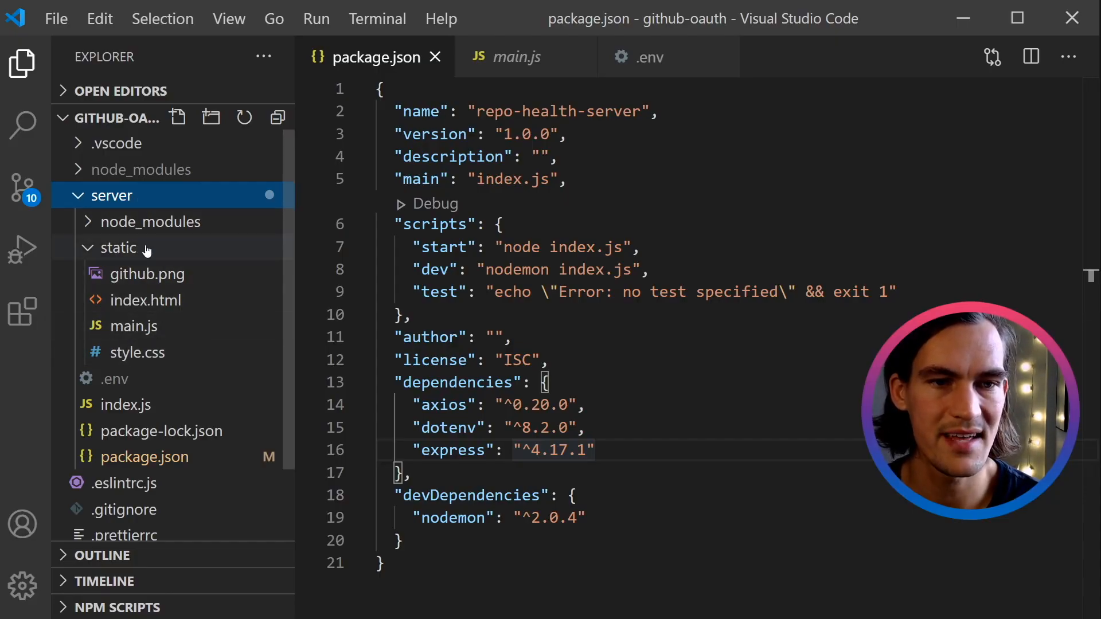
Review server/static/index.html, then start Launch Program from Run and Debug.
click(146, 299)
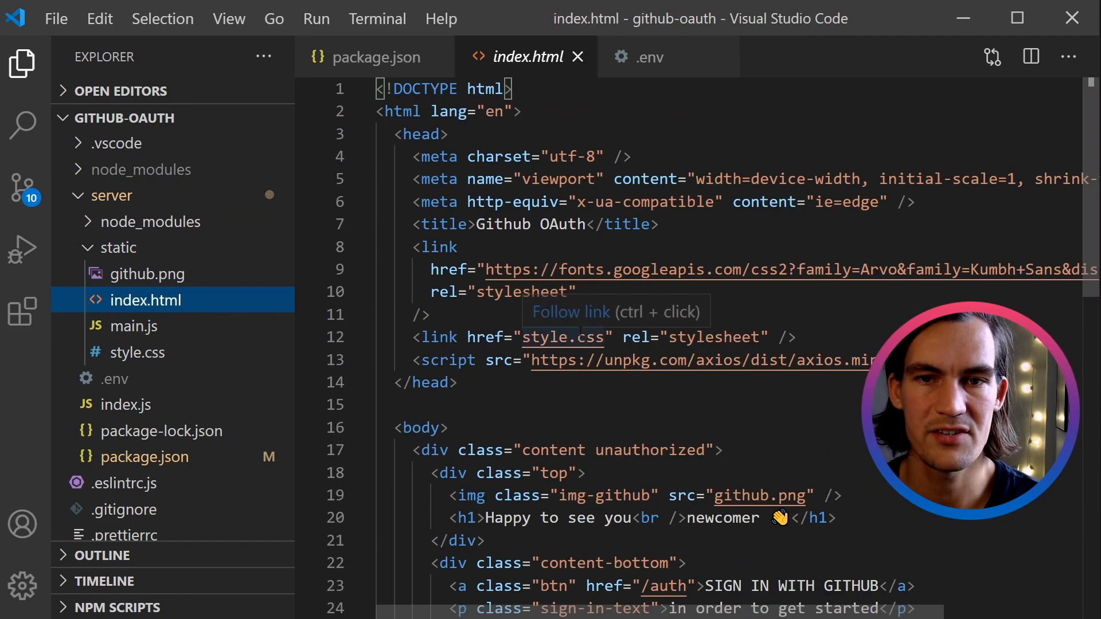
scroll(down, 3)
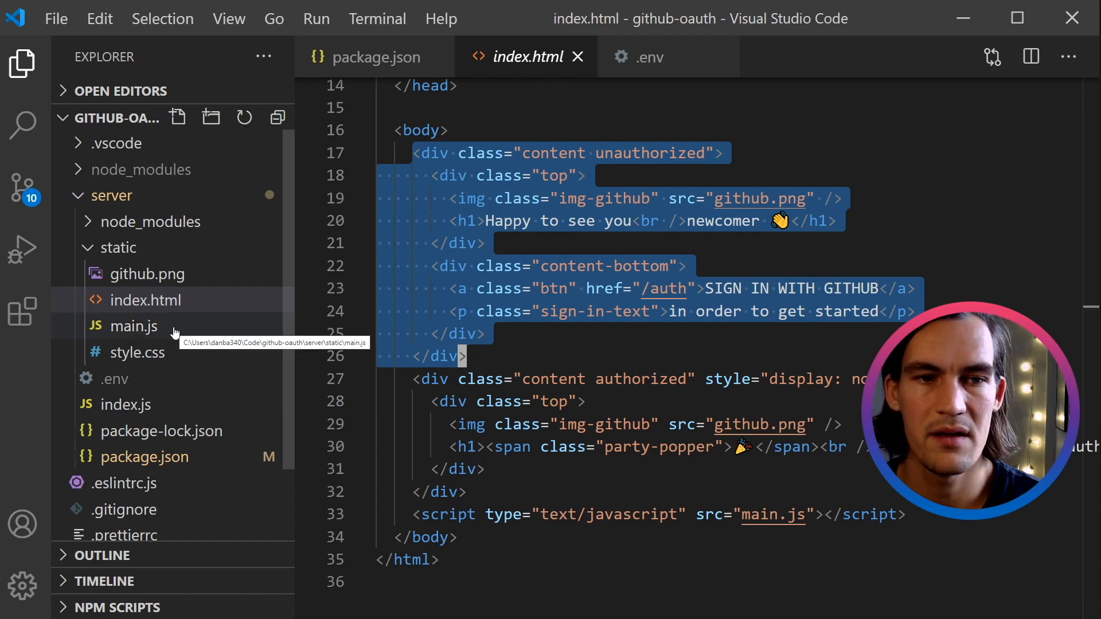
mouse_move(169, 330)
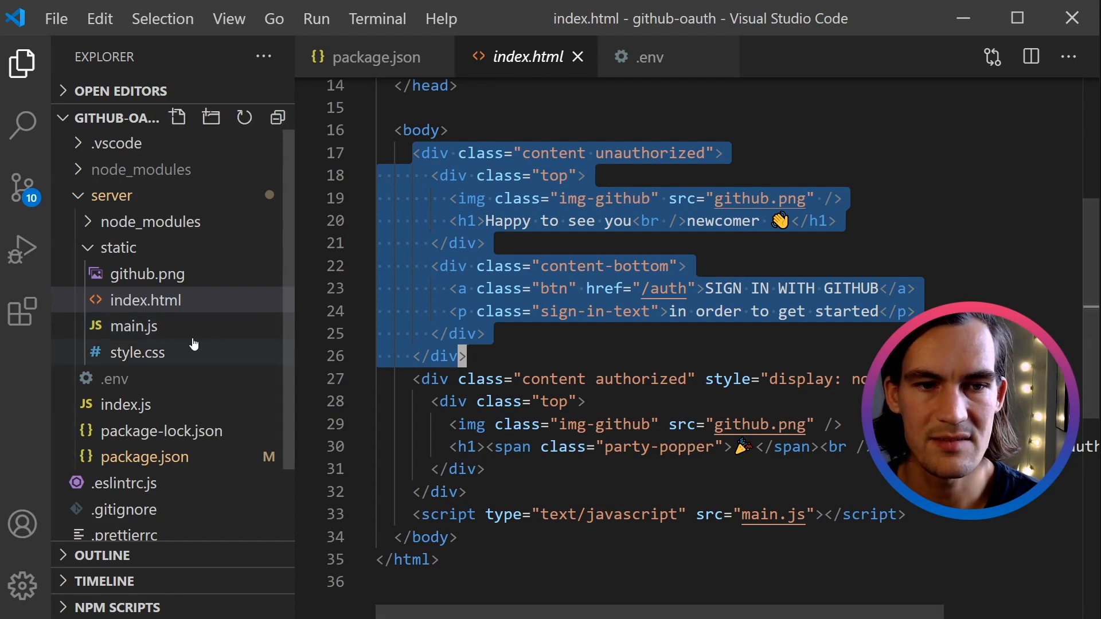
click(22, 249)
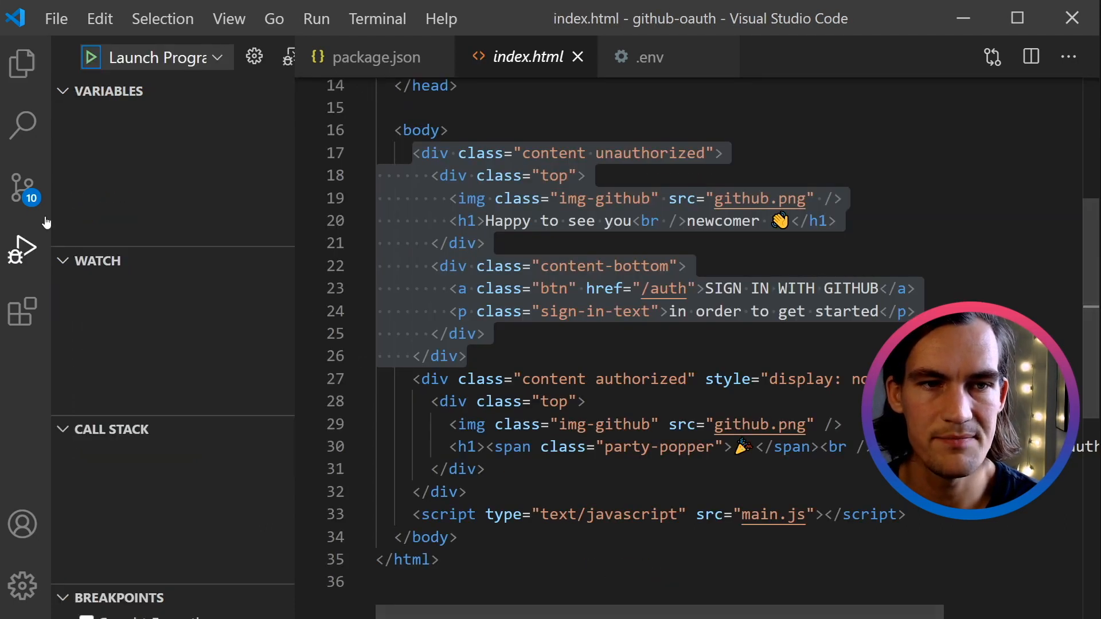
click(90, 57)
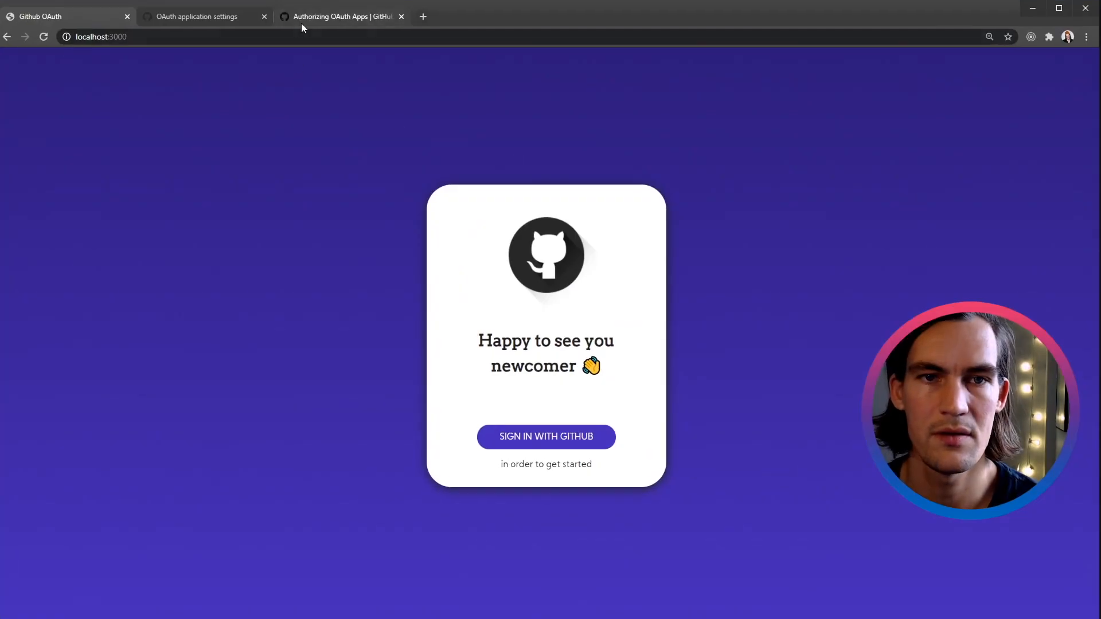
mouse_move(318, 63)
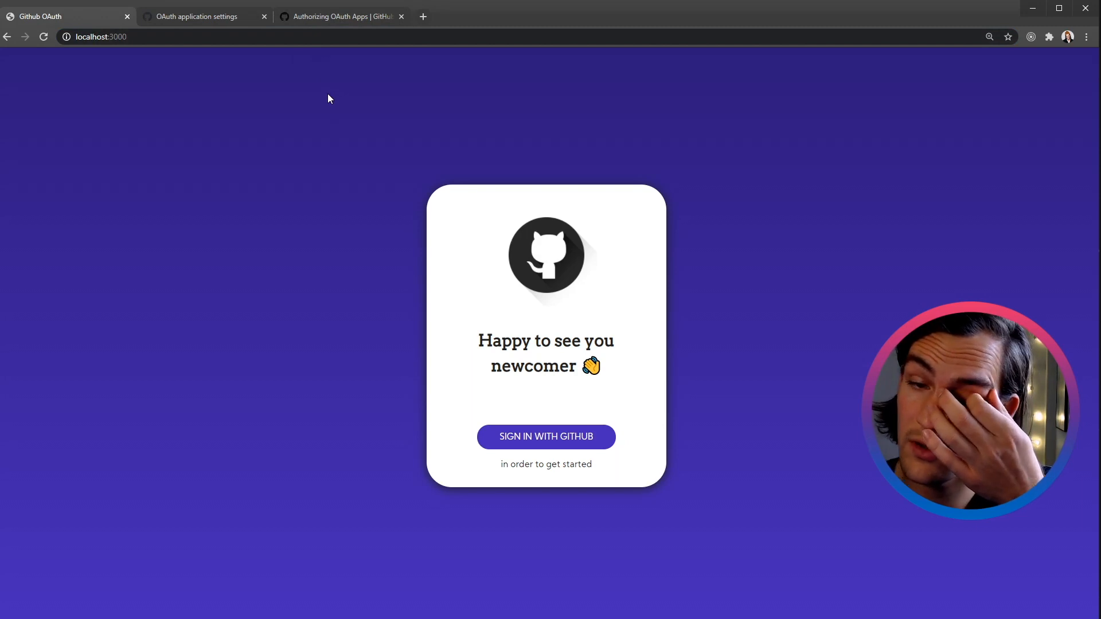
mouse_move(552, 276)
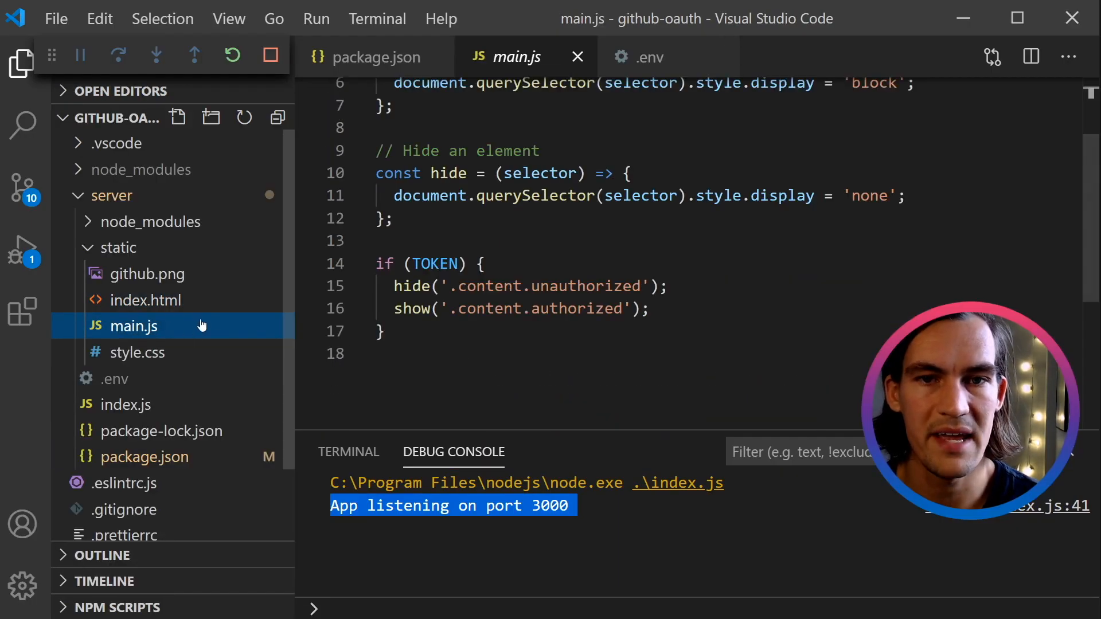
Review index.js from the dotenv config line down to the /auth and /oauth-callback routes.
click(126, 405)
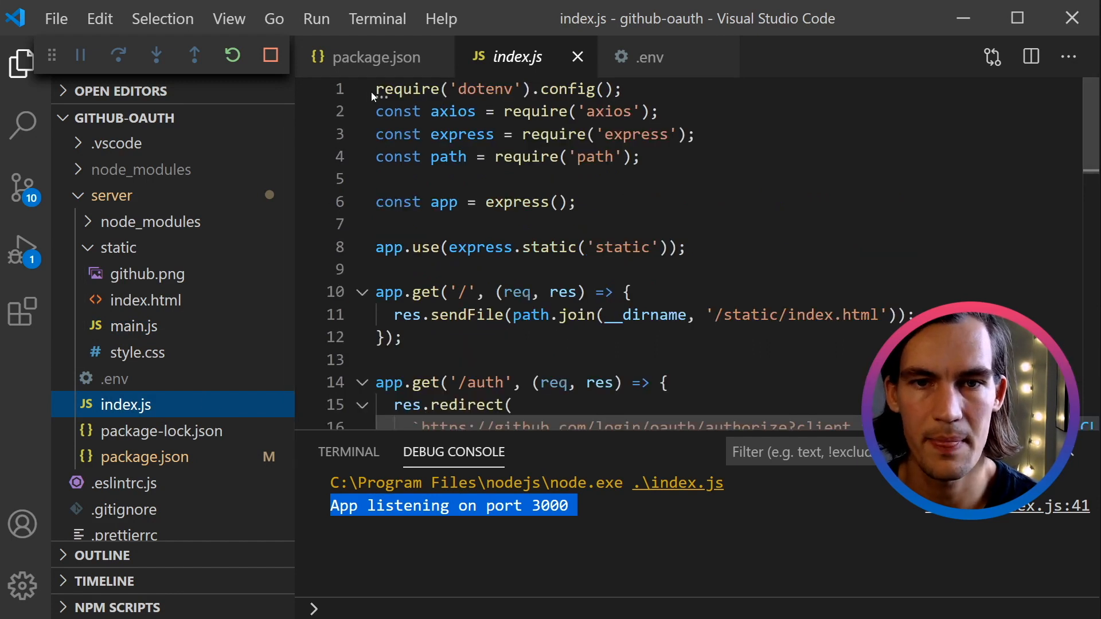
scroll(down, 3)
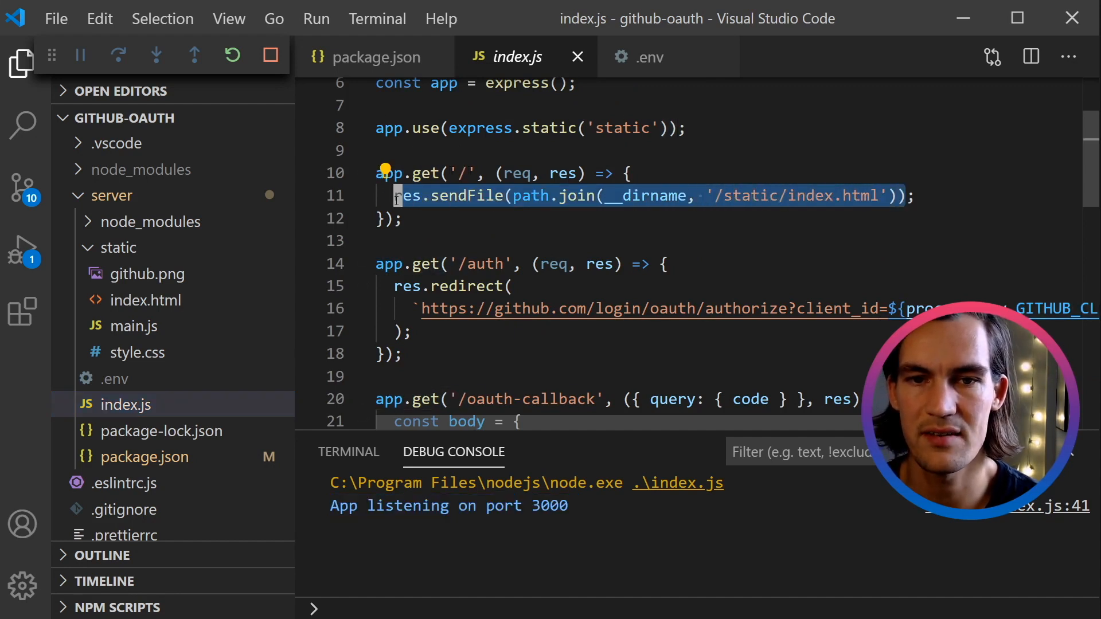
mouse_move(533, 195)
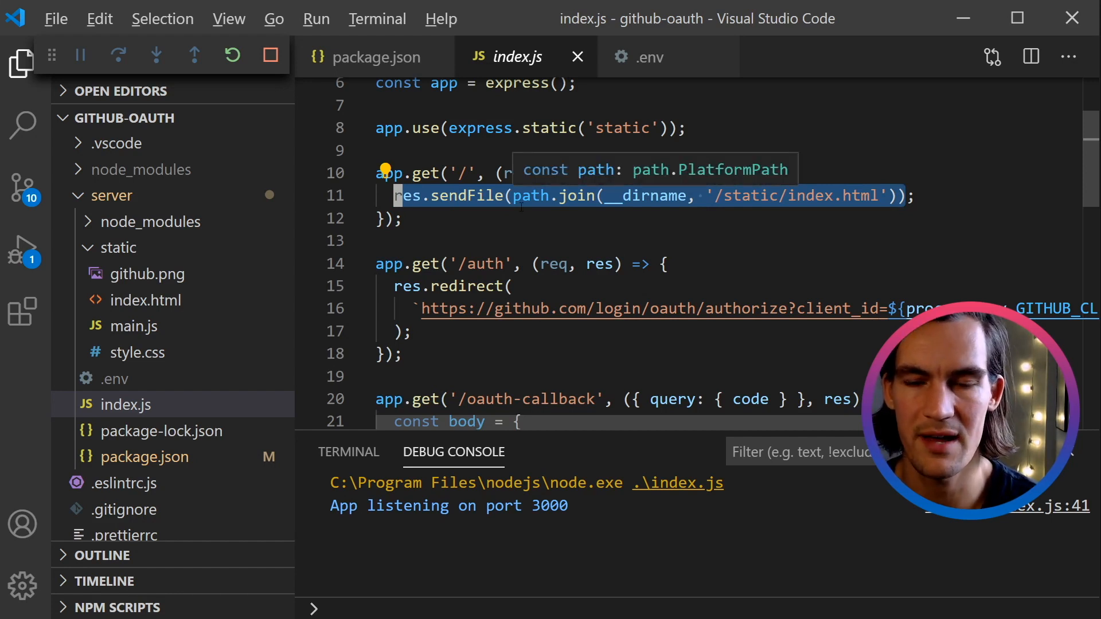
scroll(down, 3)
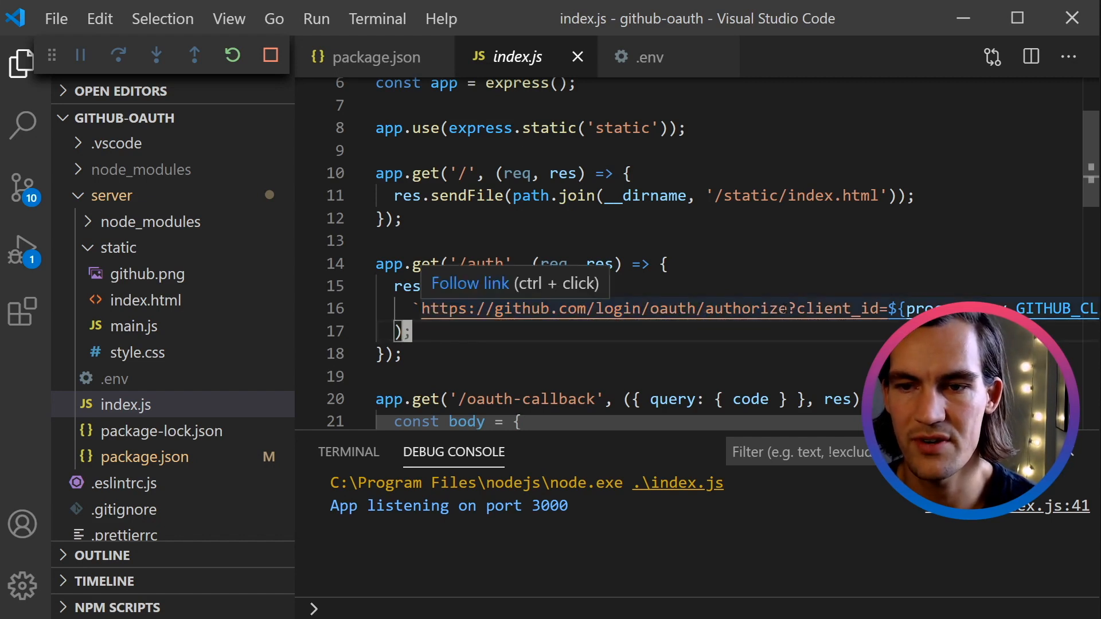
double_click(836, 309)
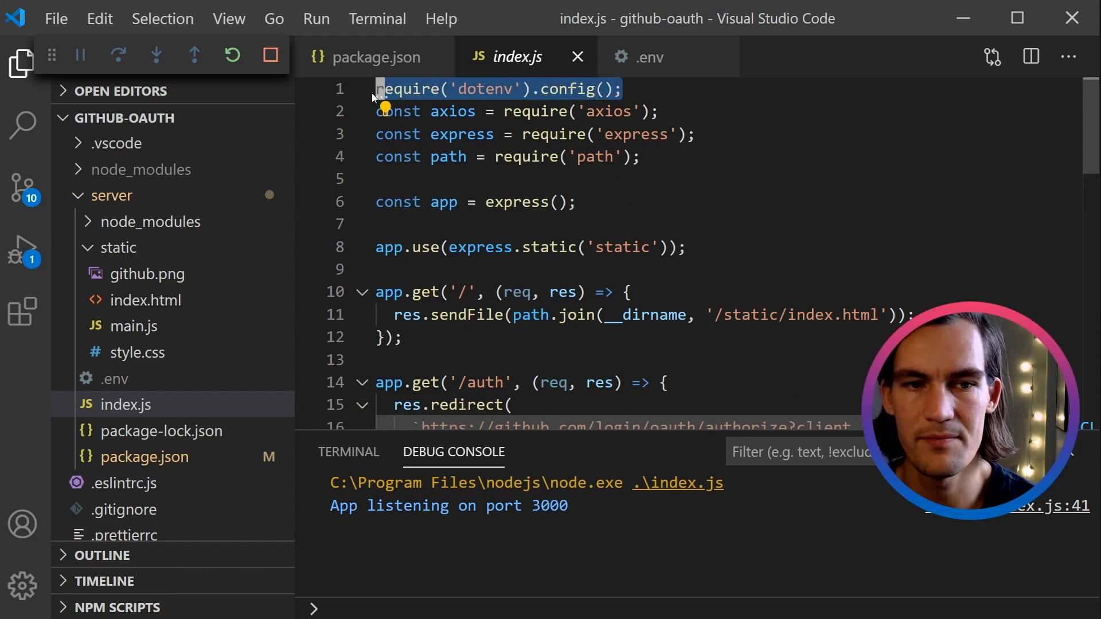
click(113, 378)
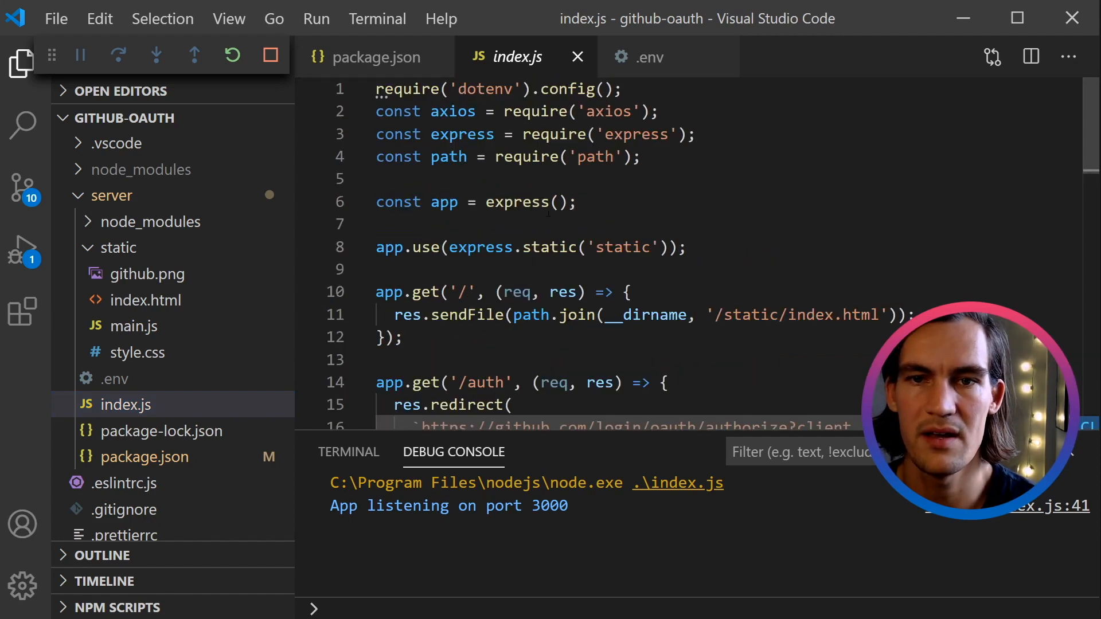
triple_click(492, 90)
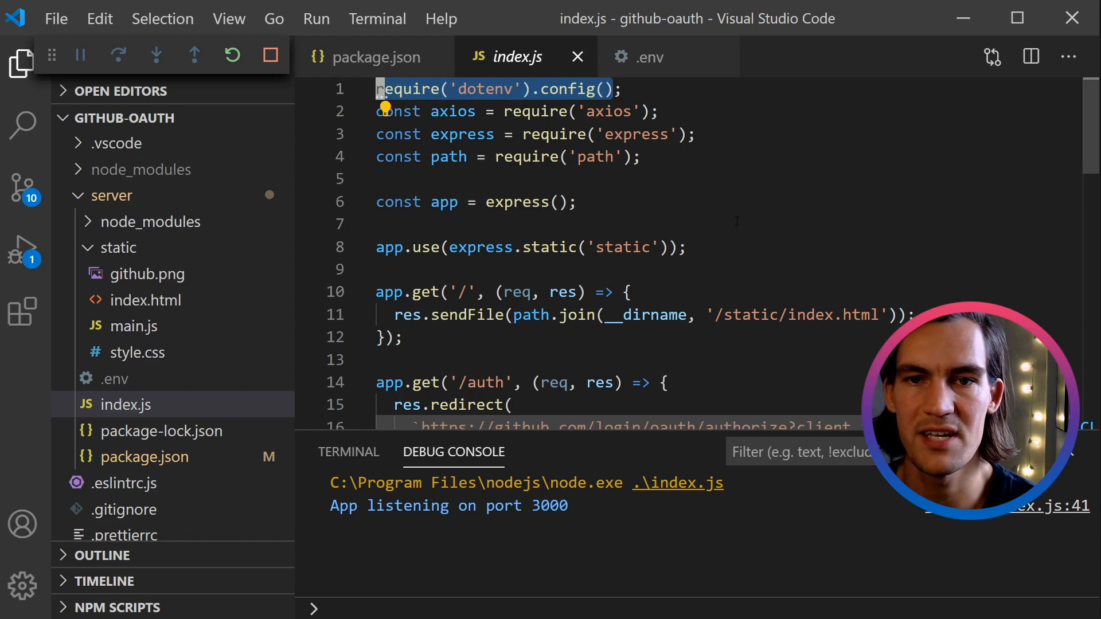
scroll(down, 3)
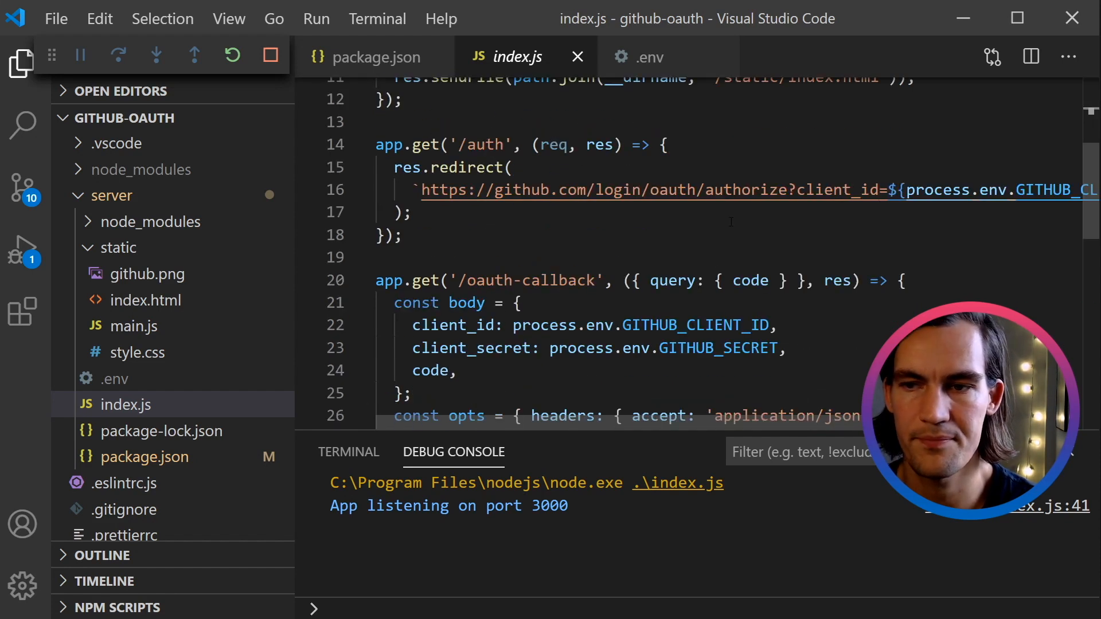
Review main.js, index.html and index.js, then bring up the localhost:3000 demo page.
click(130, 325)
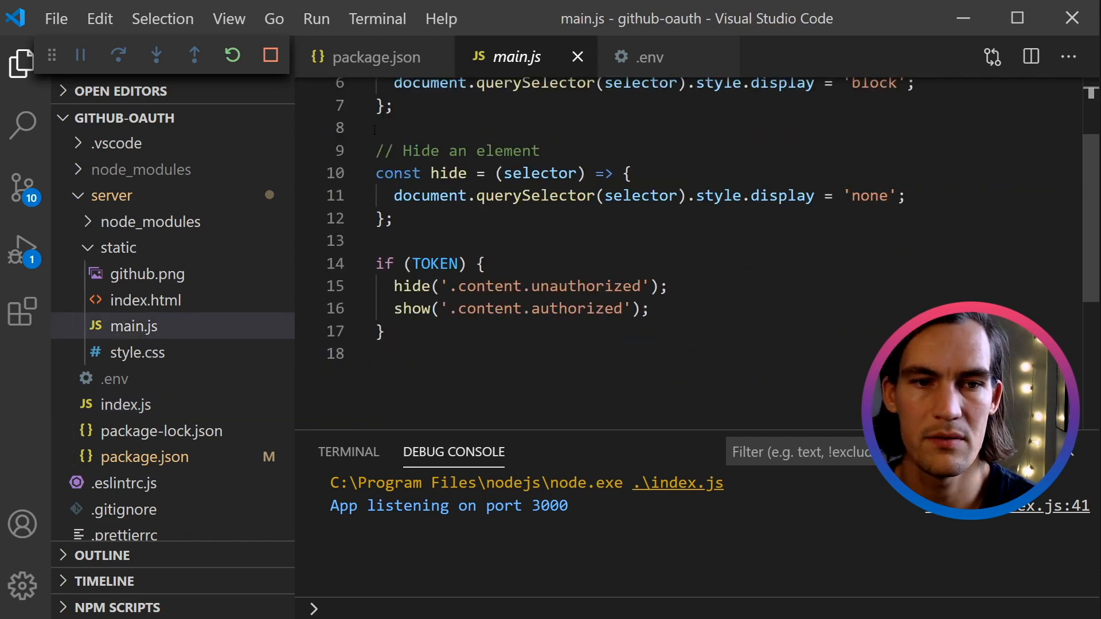
click(145, 299)
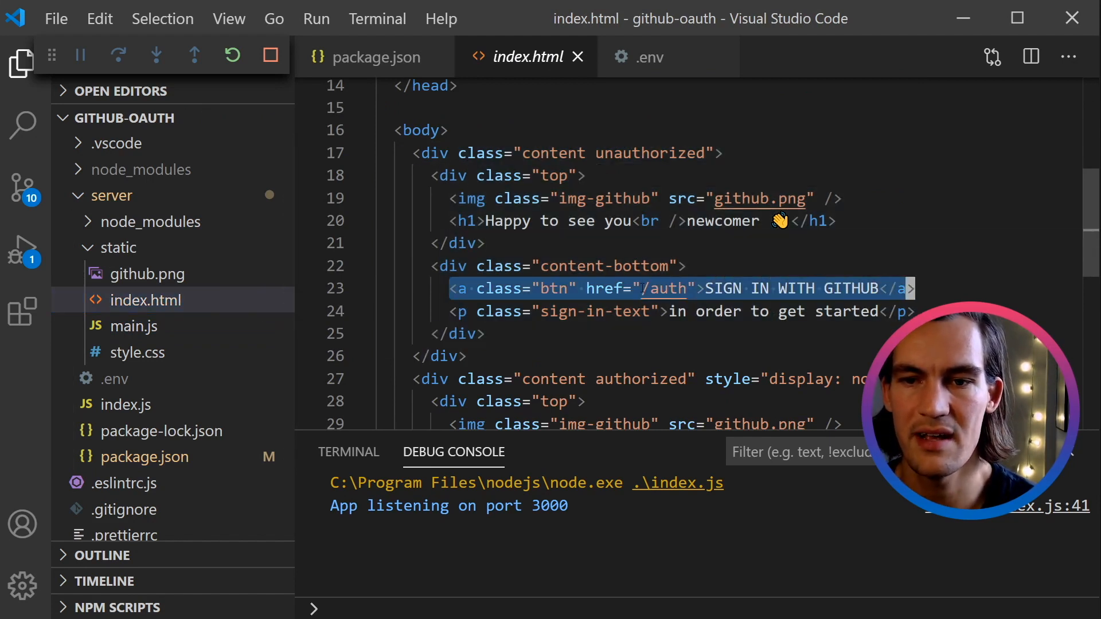
mouse_move(664, 289)
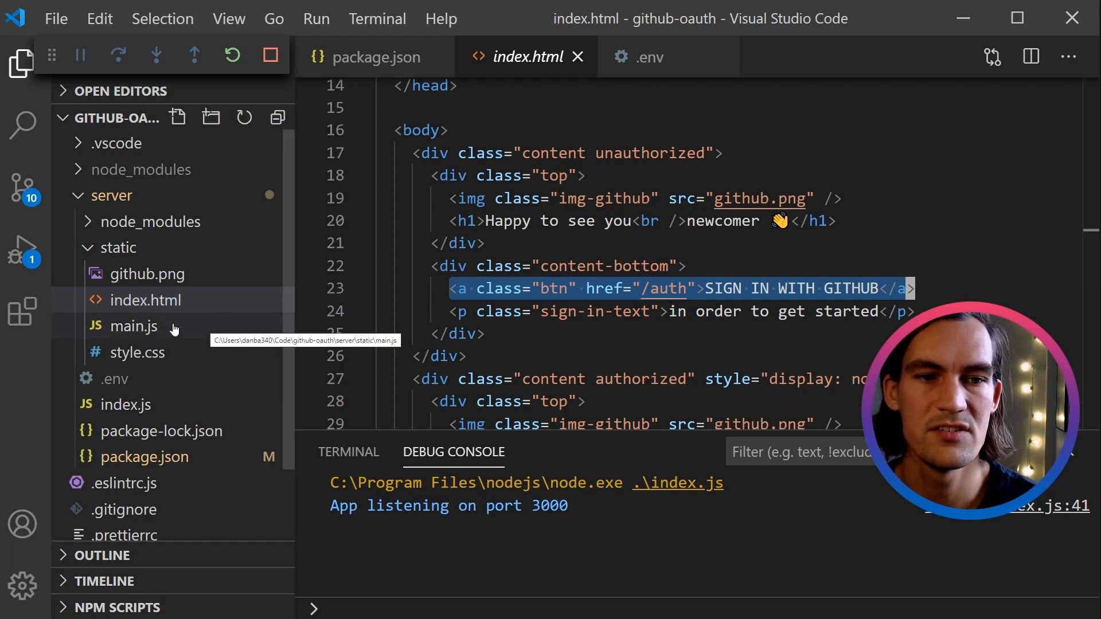
click(127, 405)
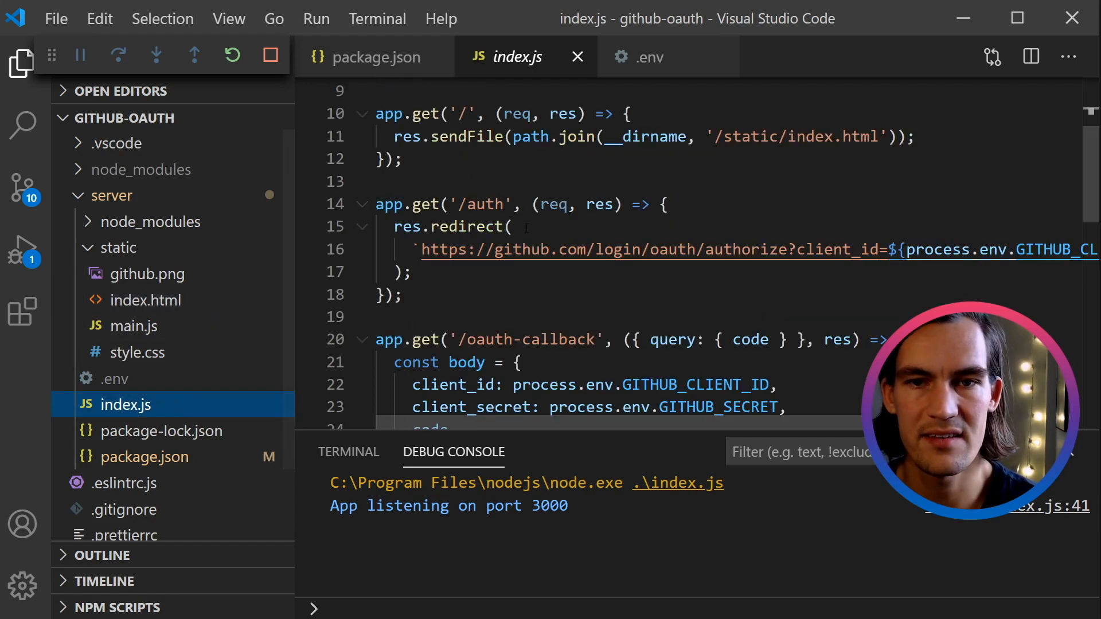
click(306, 227)
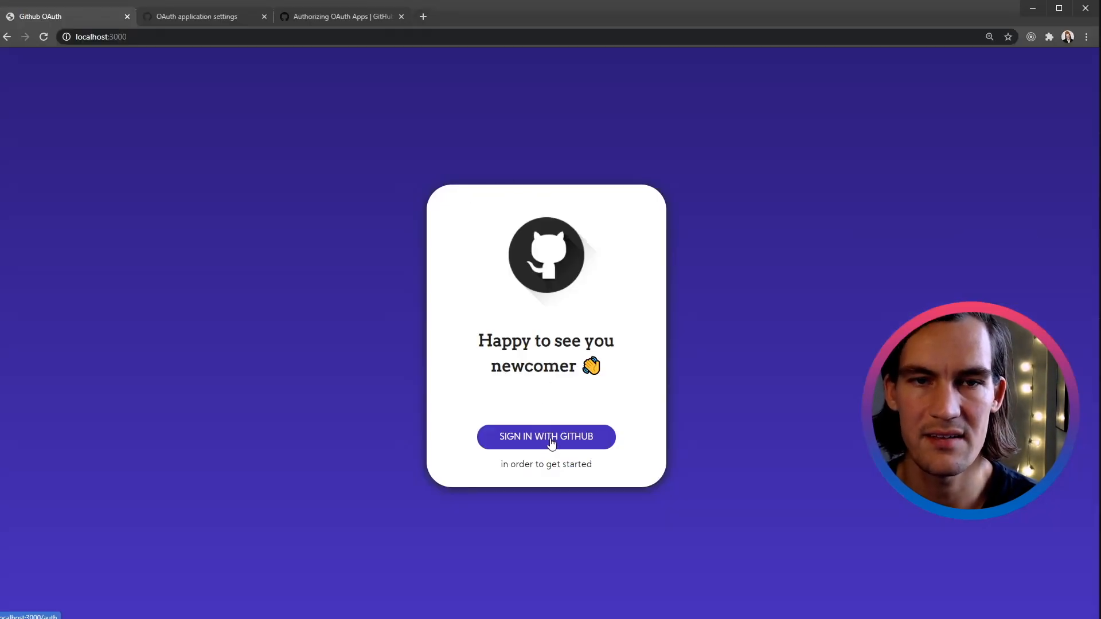
click(547, 436)
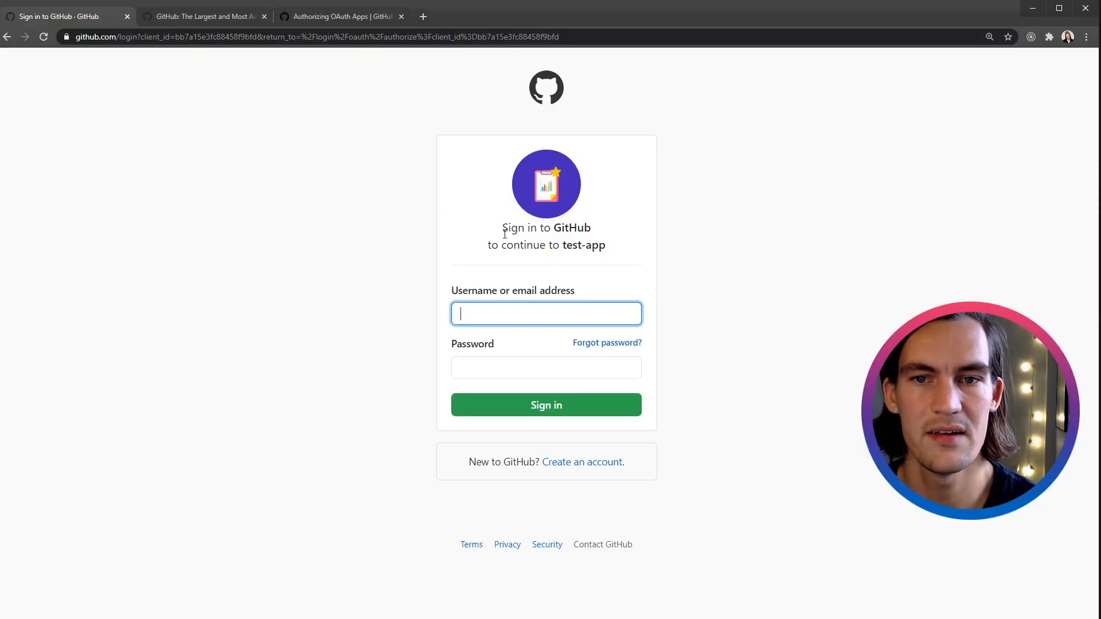
double_click(546, 227)
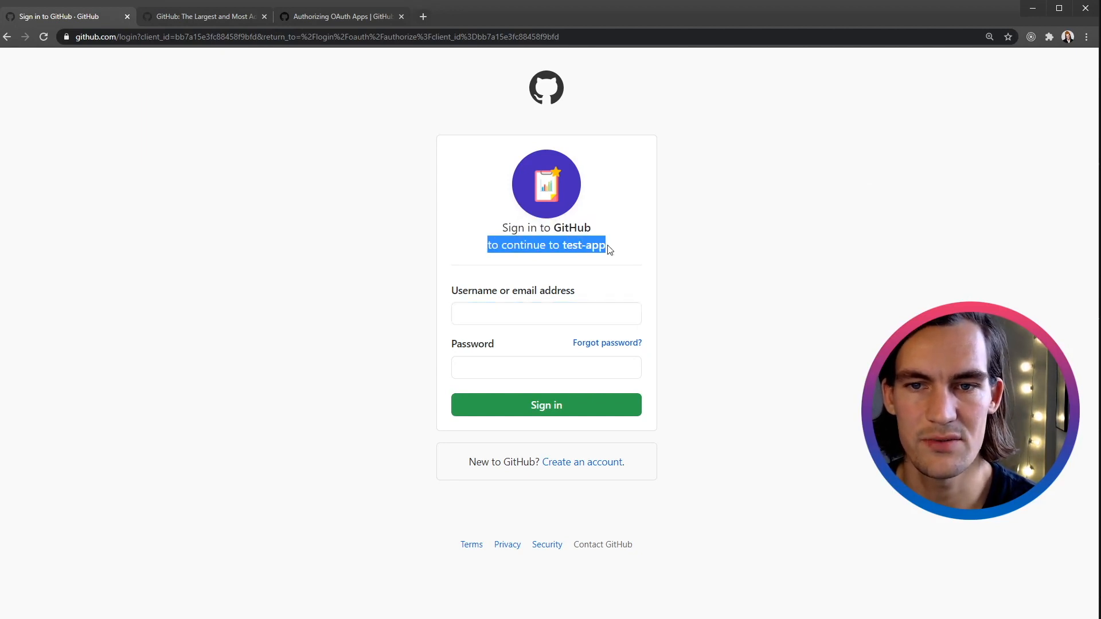
click(546, 313)
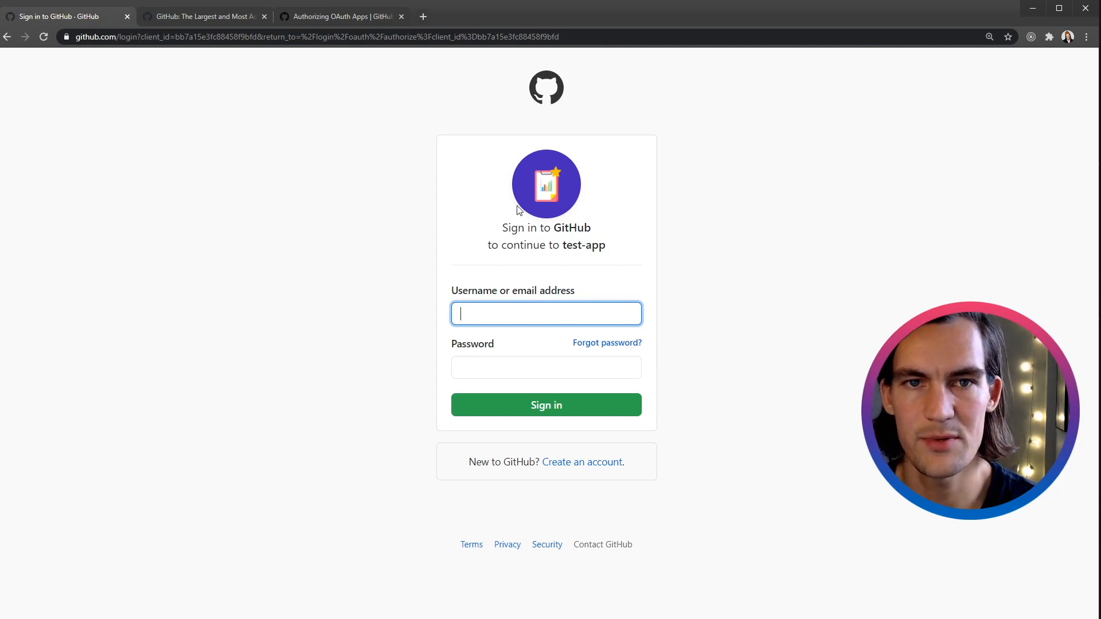
text(danba34)
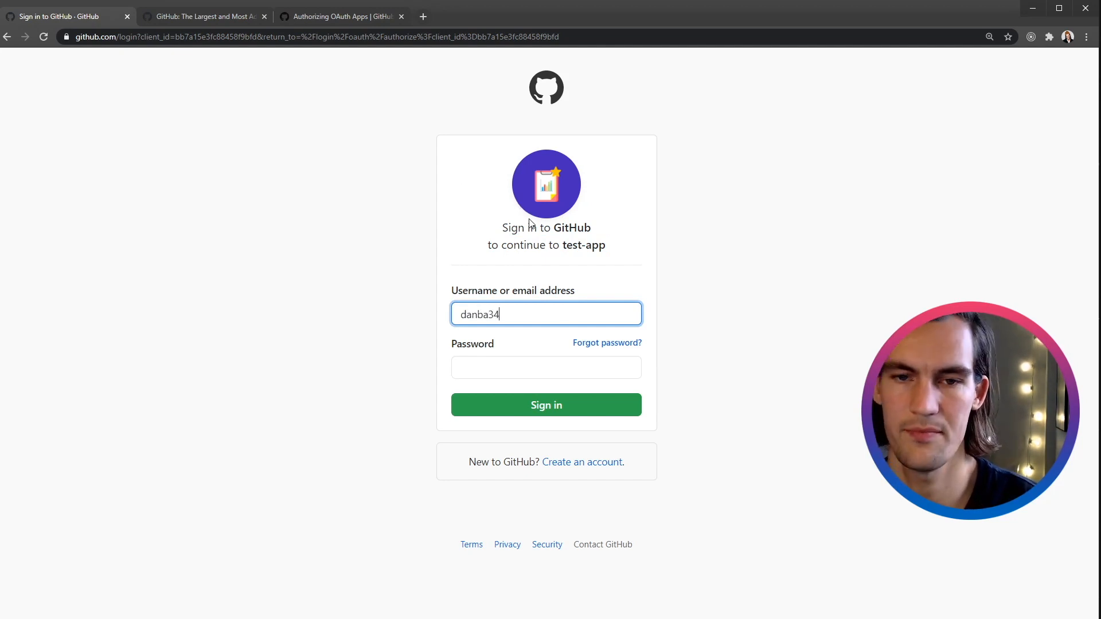
text(0)
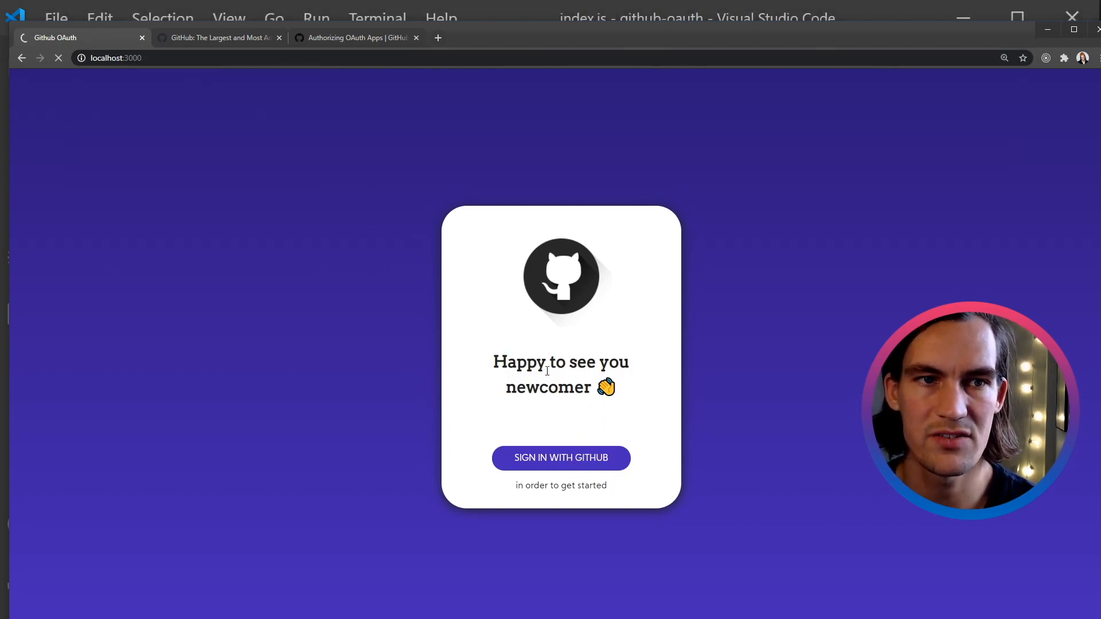
mouse_move(380, 297)
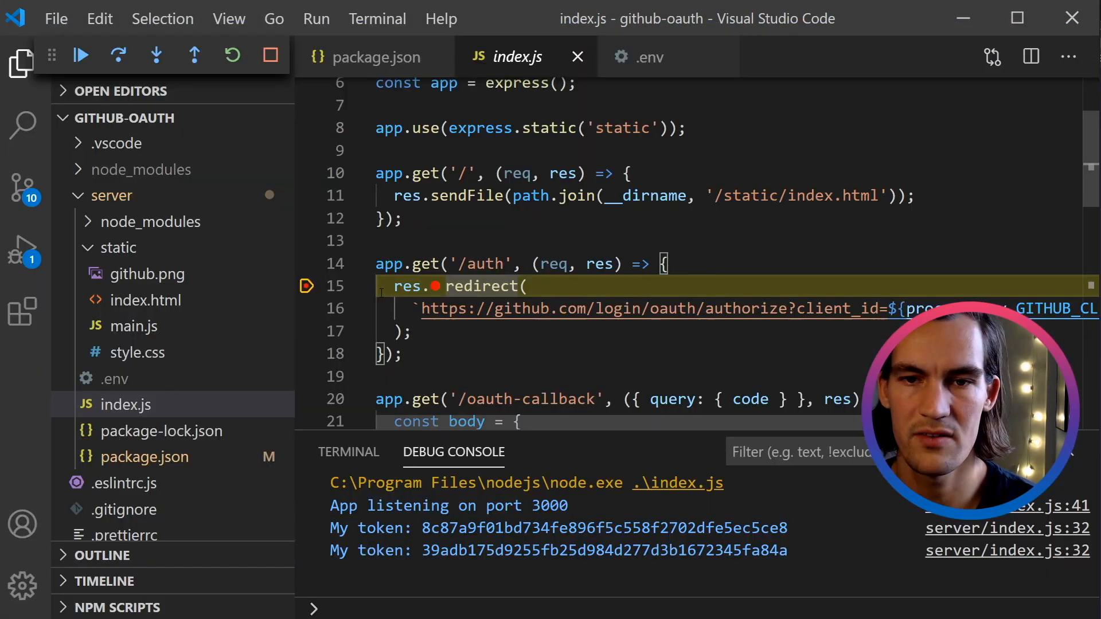
Resume the paused server so the page shows 'Awesome! You're authorized' with a token.
click(80, 55)
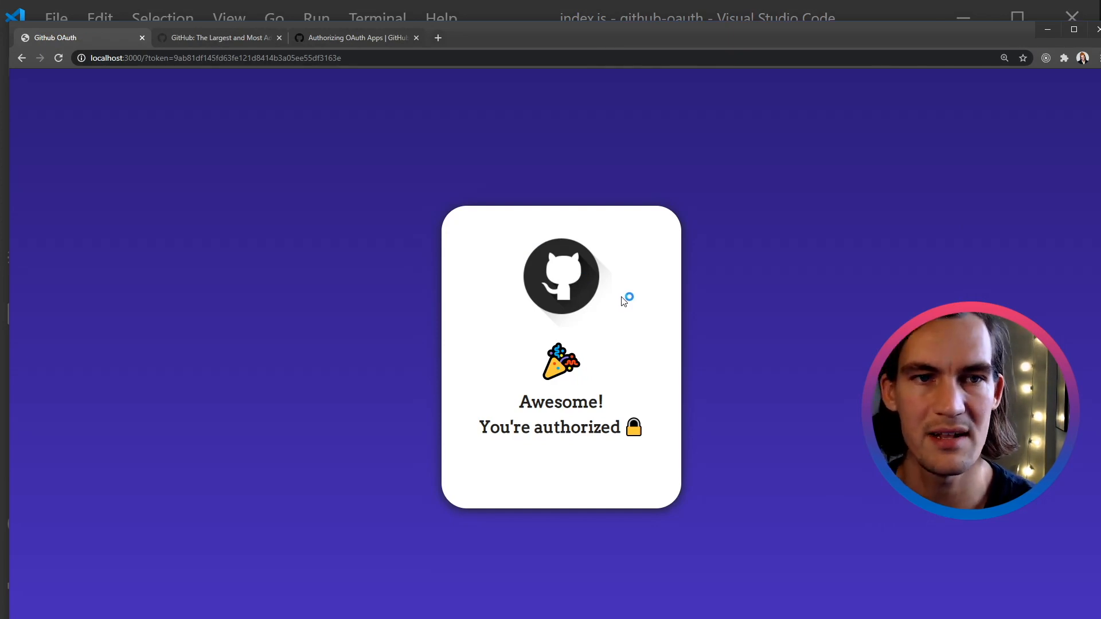
mouse_move(712, 305)
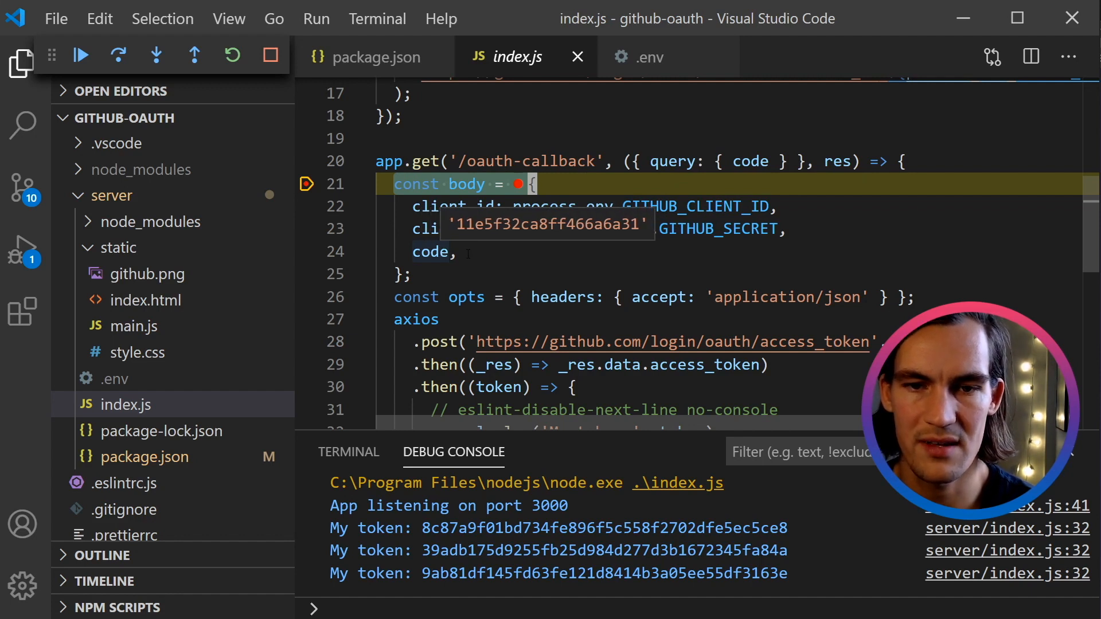
Step through the oauth-callback handler from the body declaration to the opts line.
scroll(down, 3)
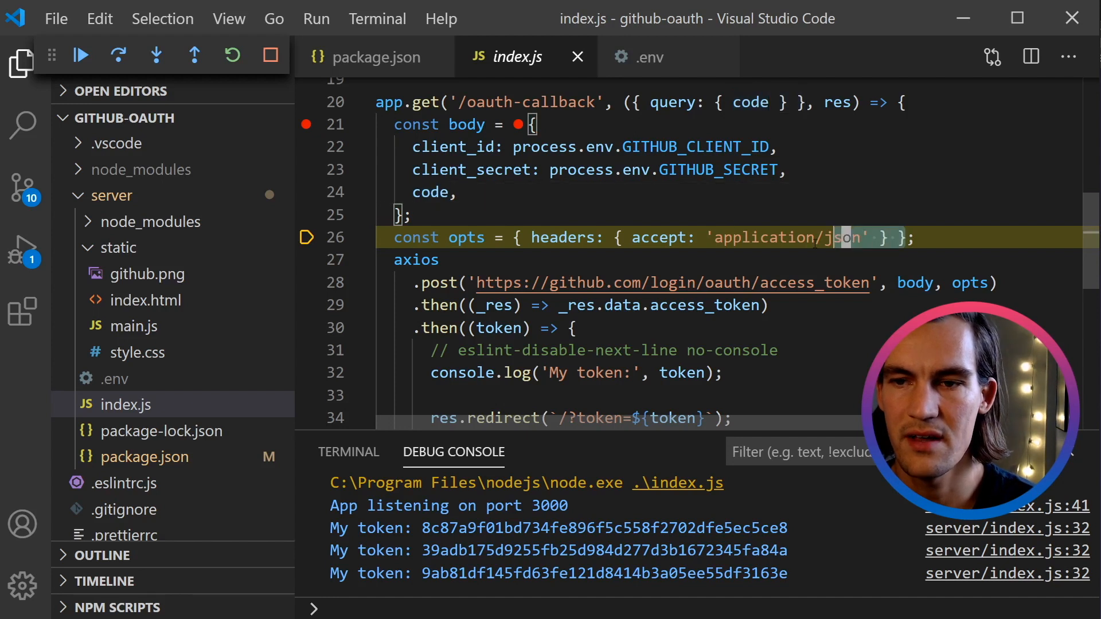
Inspect opts, set a breakpoint on the token logging line, and resume to finish the callback.
double_click(466, 238)
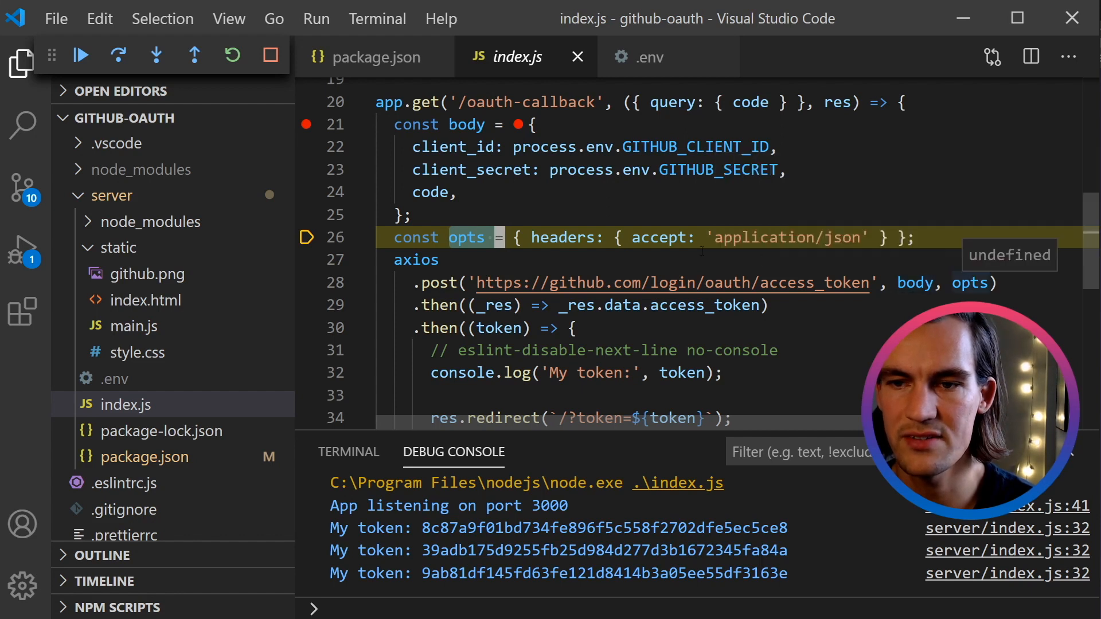
scroll(down, 3)
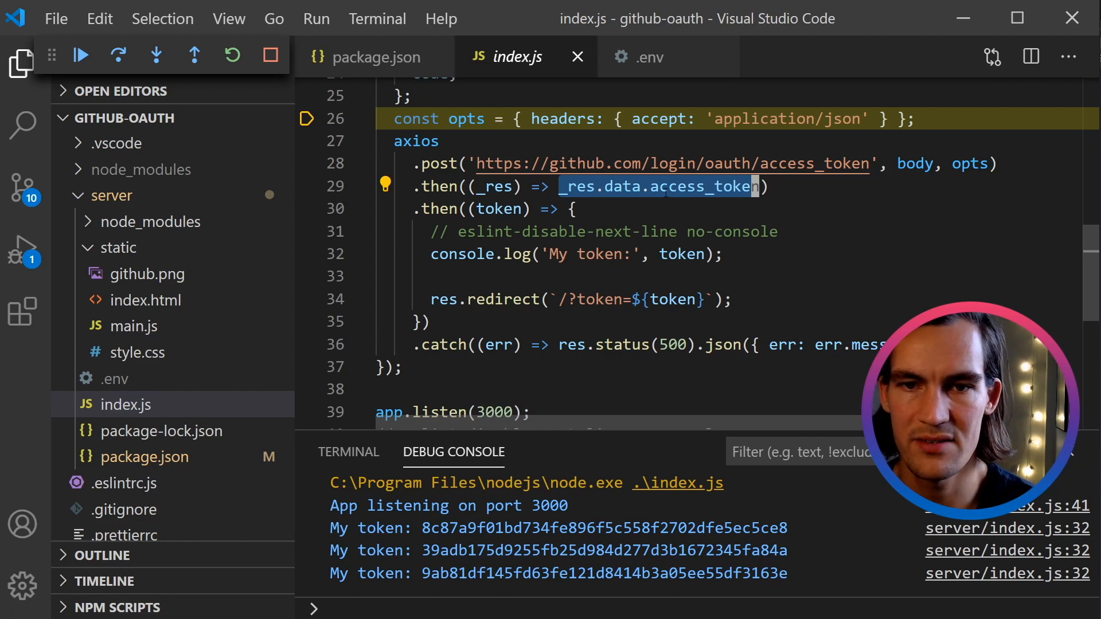
click(305, 255)
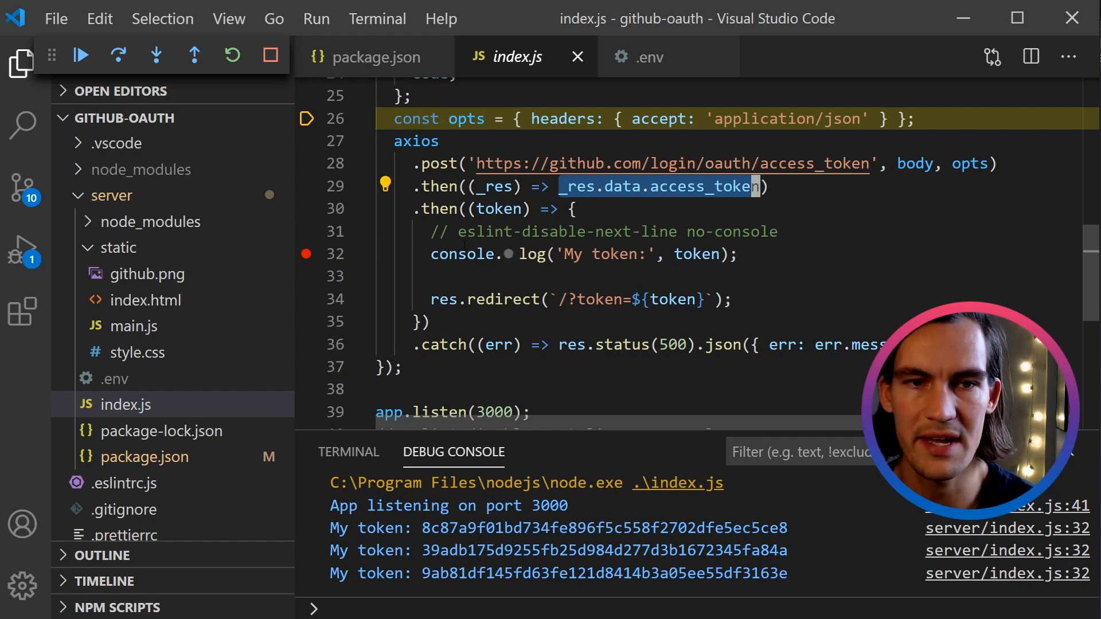
click(80, 55)
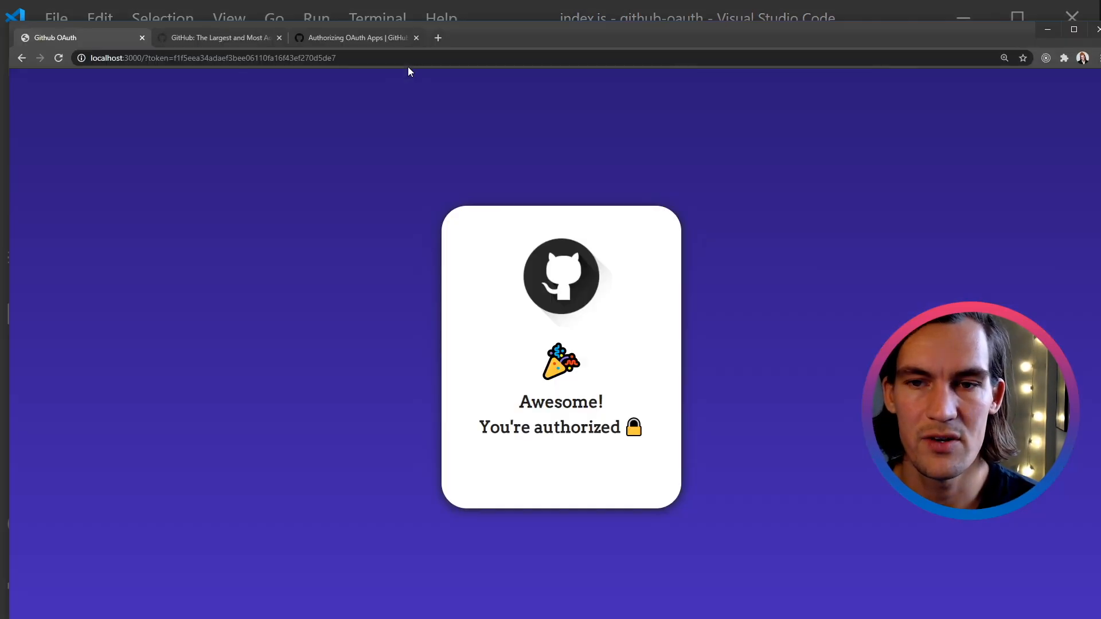
Bring up main.js and index.html from the static folder in the Explorer.
double_click(252, 57)
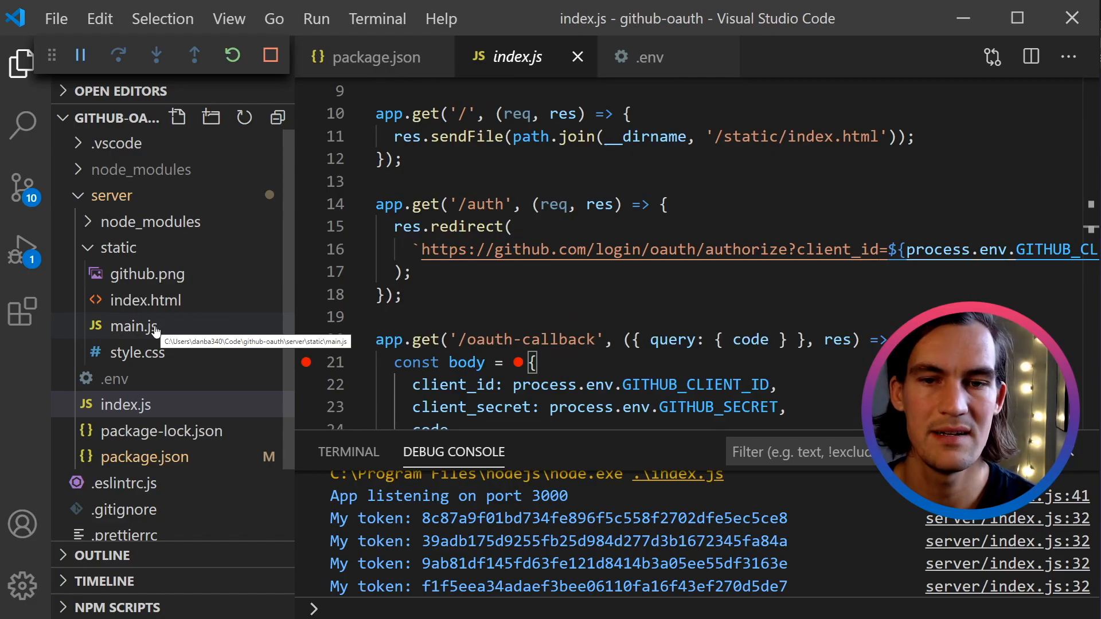
double_click(133, 326)
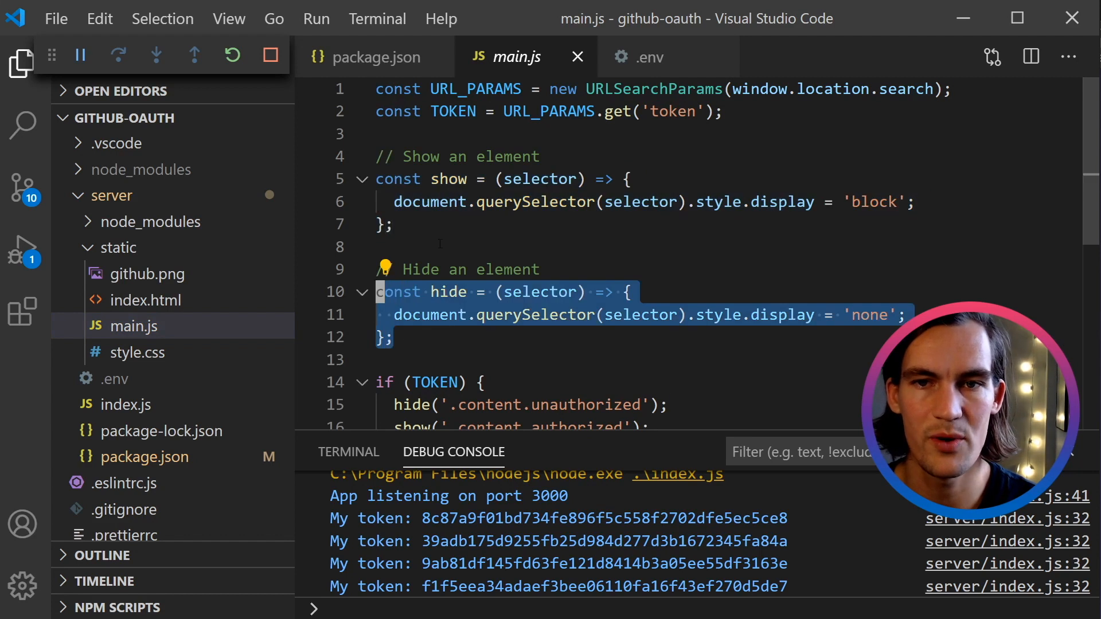
click(146, 300)
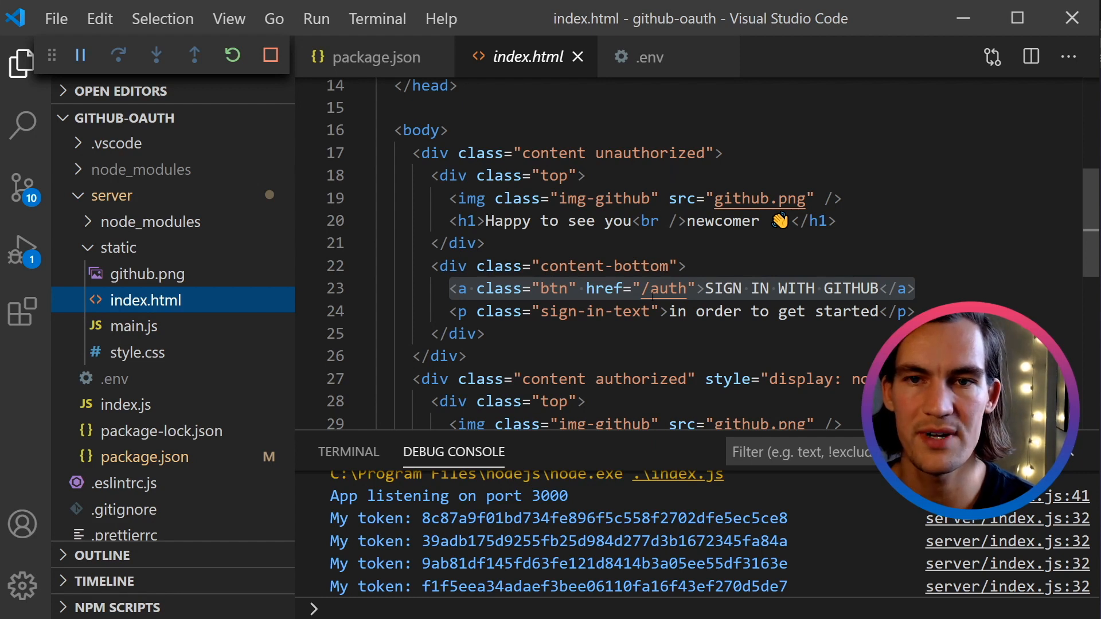
Highlight the sign-in link in index.html, then reach the if (TOKEN) block in main.js.
triple_click(682, 288)
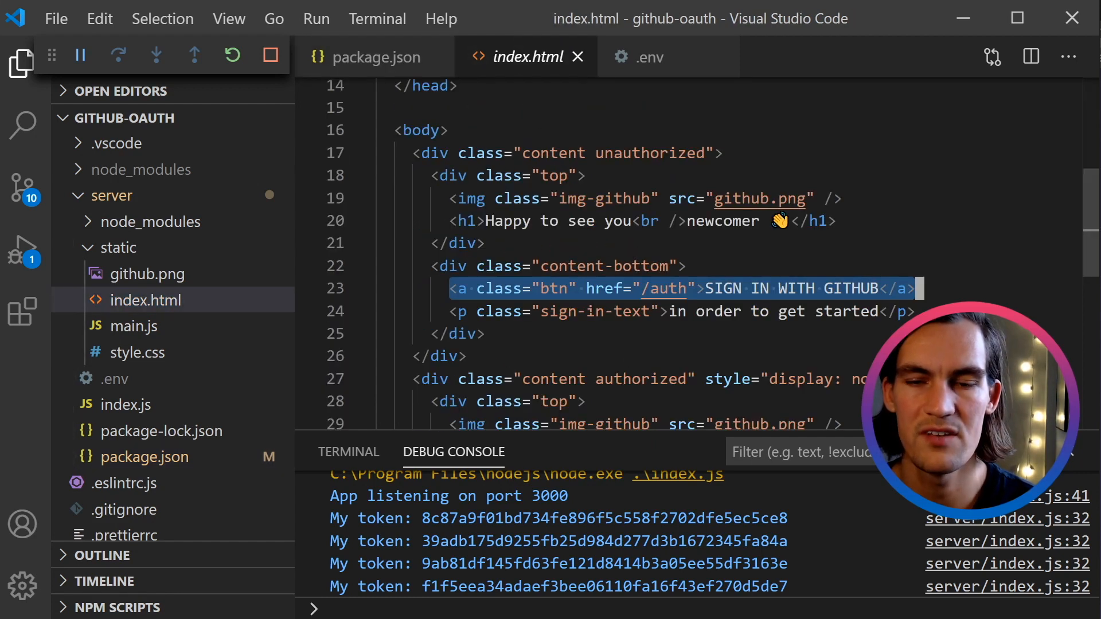
scroll(down, 3)
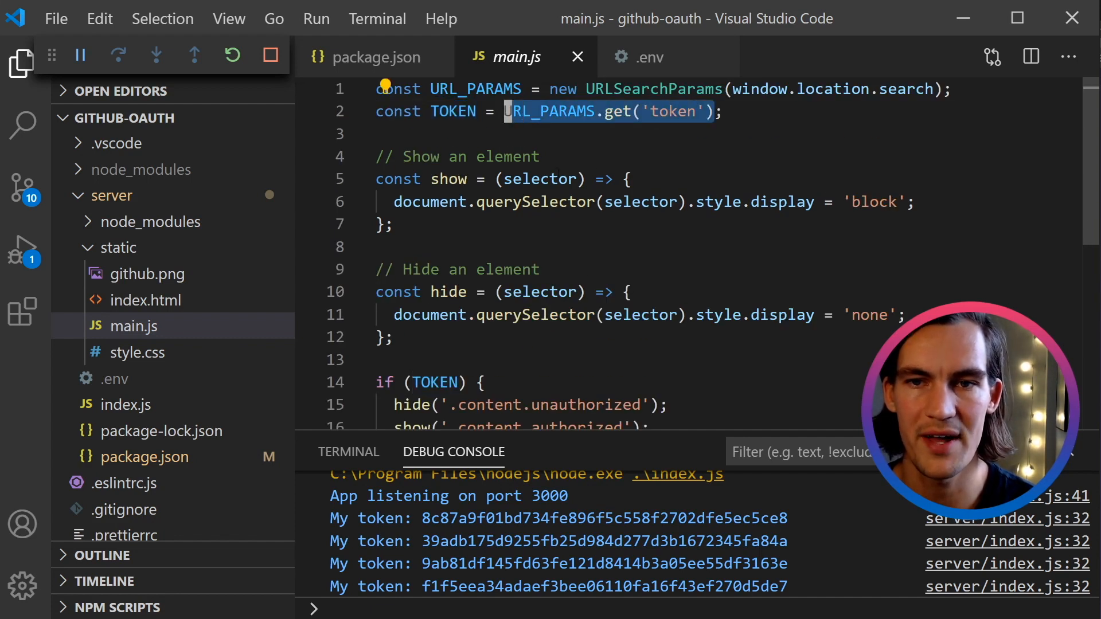
scroll(down, 3)
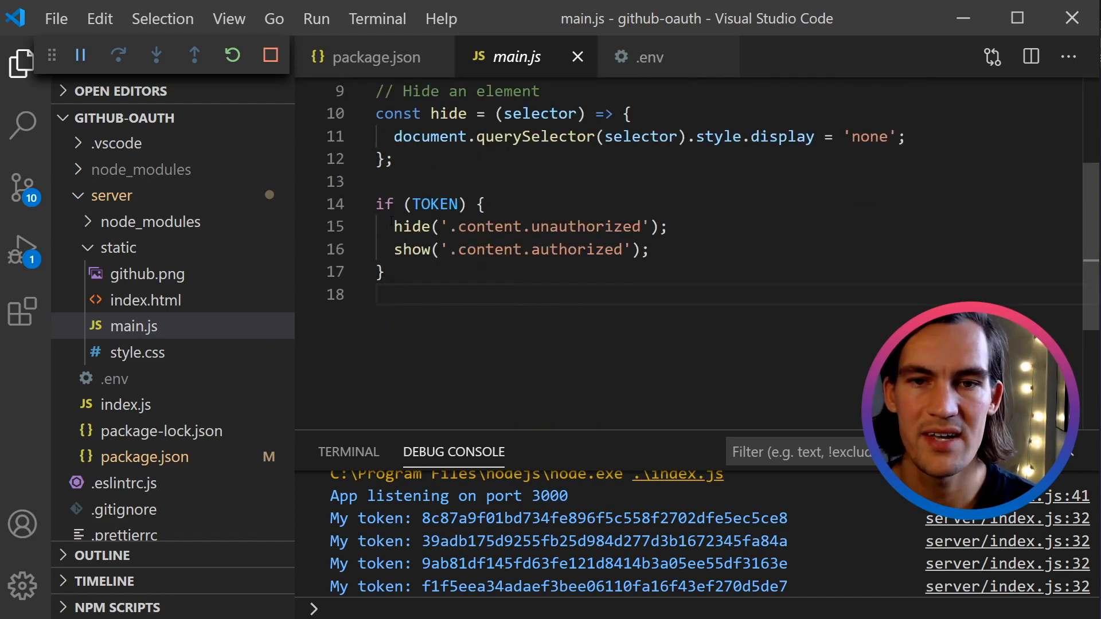